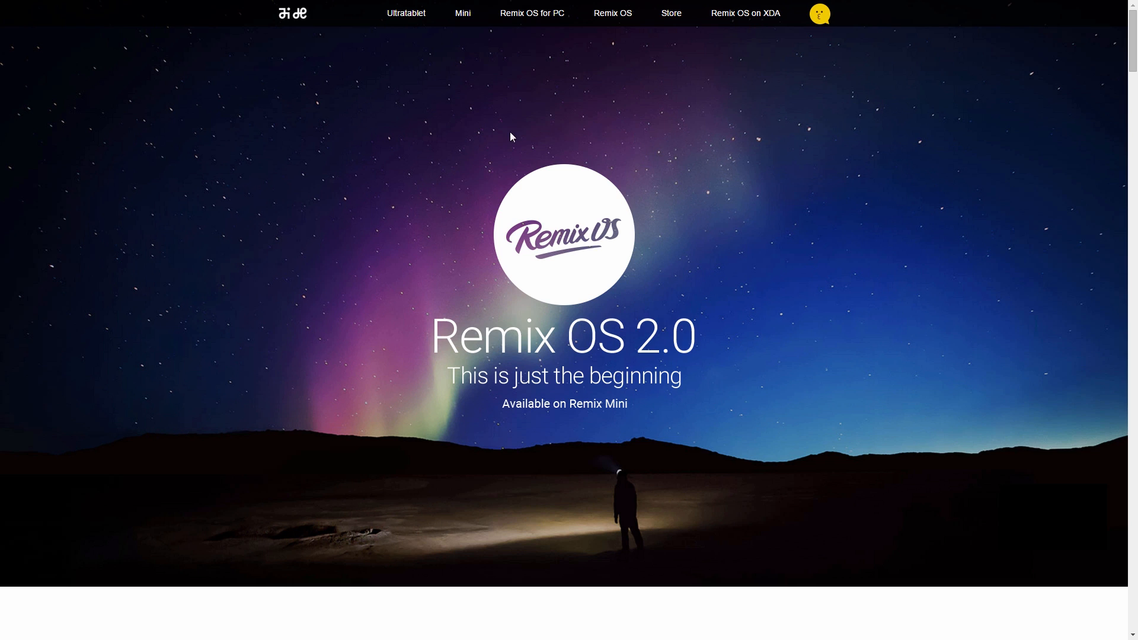
pyautogui.moveTo(1115, 275)
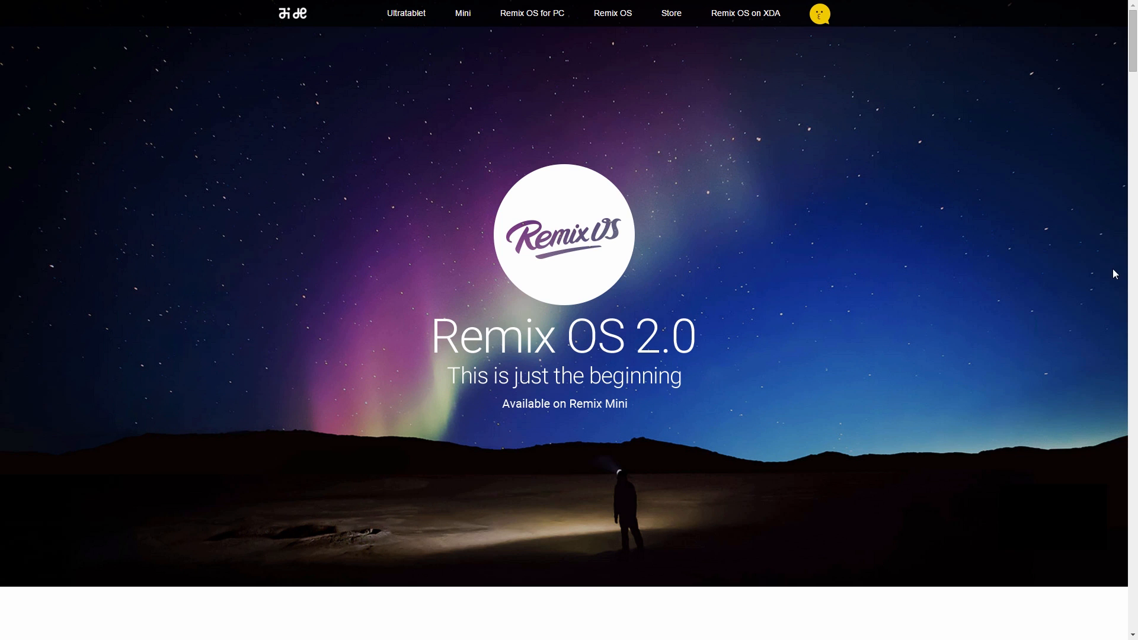
# Scroll down through the Jide Remix OS product page toward the download links.
pyautogui.scroll(-3)
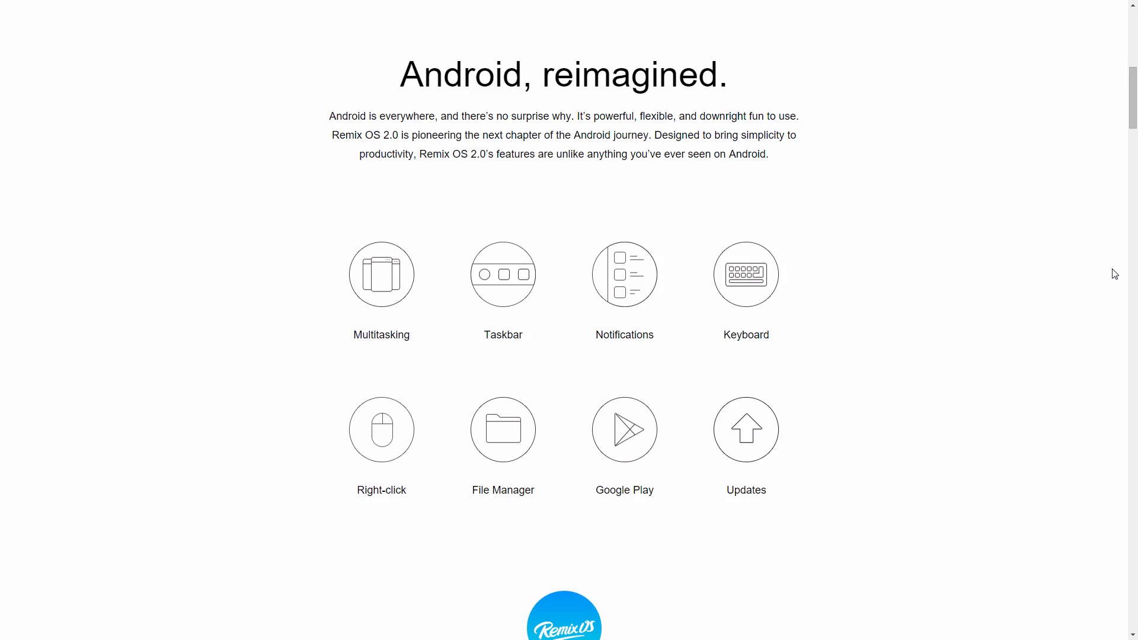
pyautogui.scroll(-3)
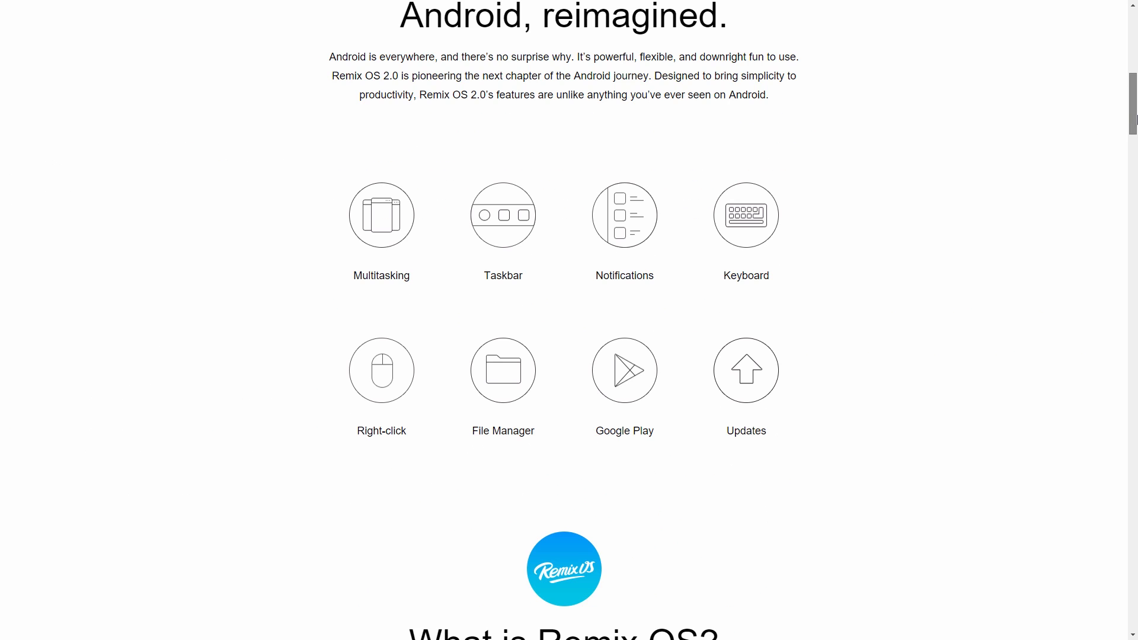
pyautogui.scroll(-3)
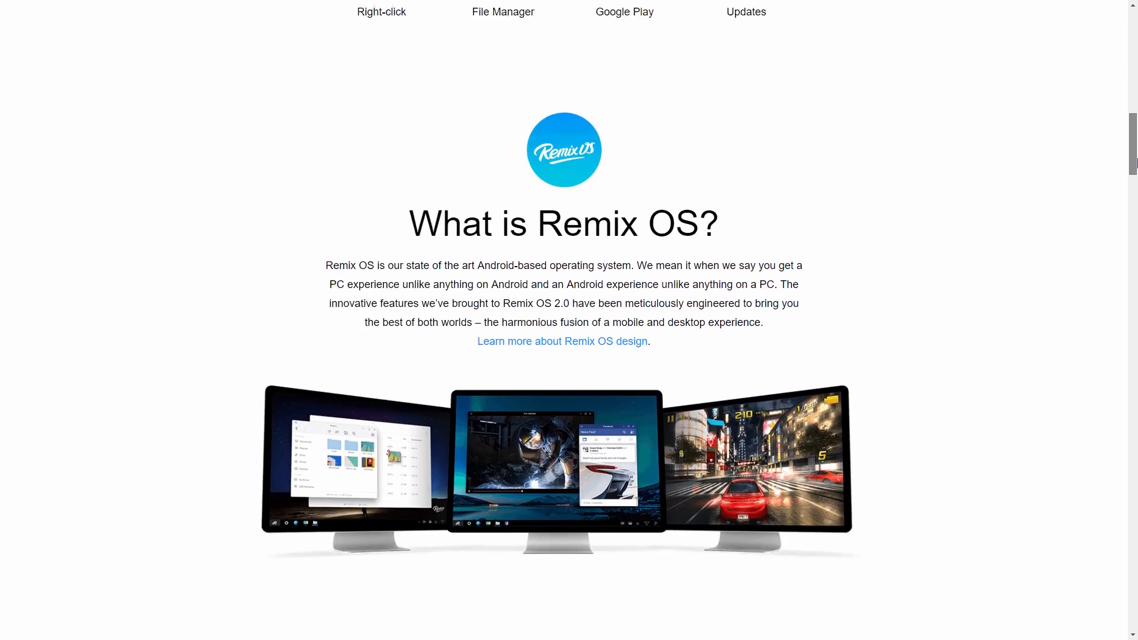
pyautogui.scroll(-3)
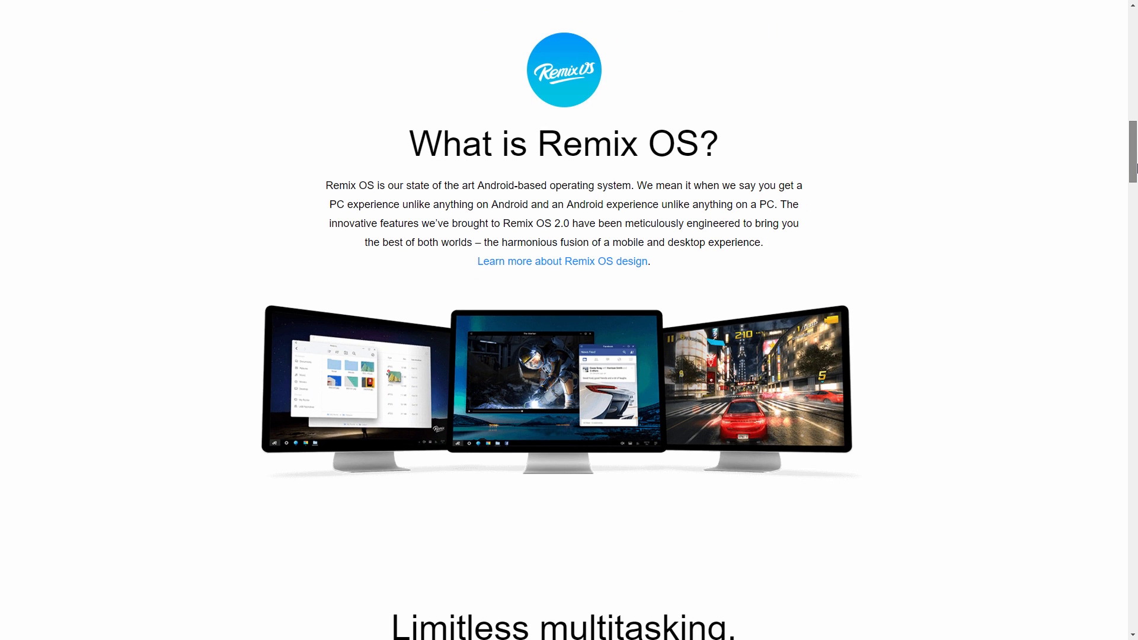
pyautogui.scroll(-3)
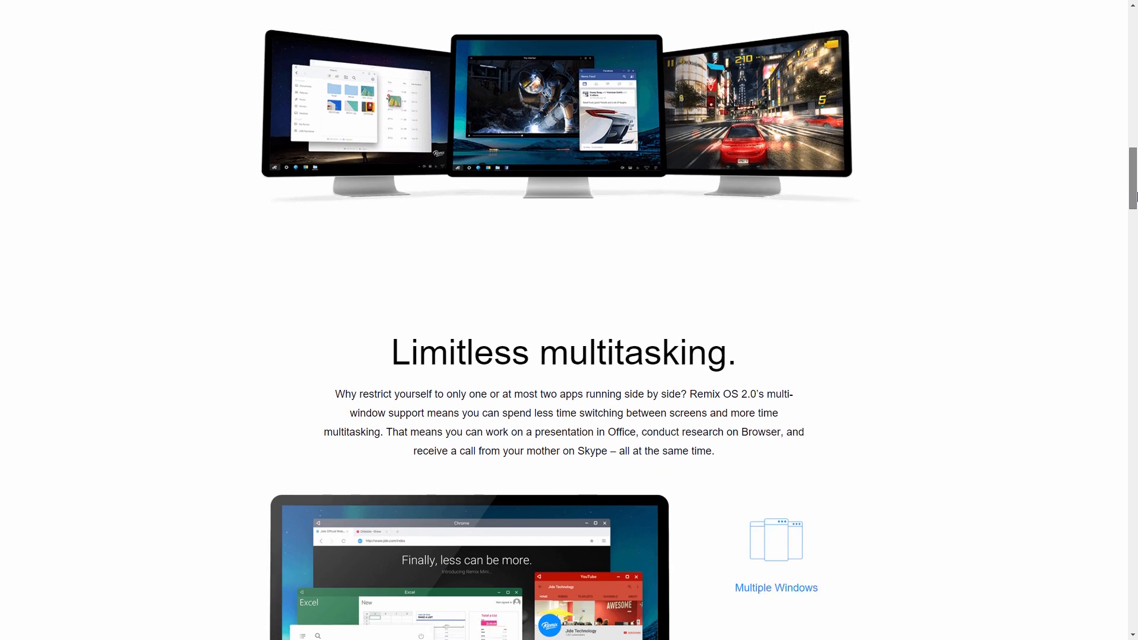
pyautogui.scroll(-3)
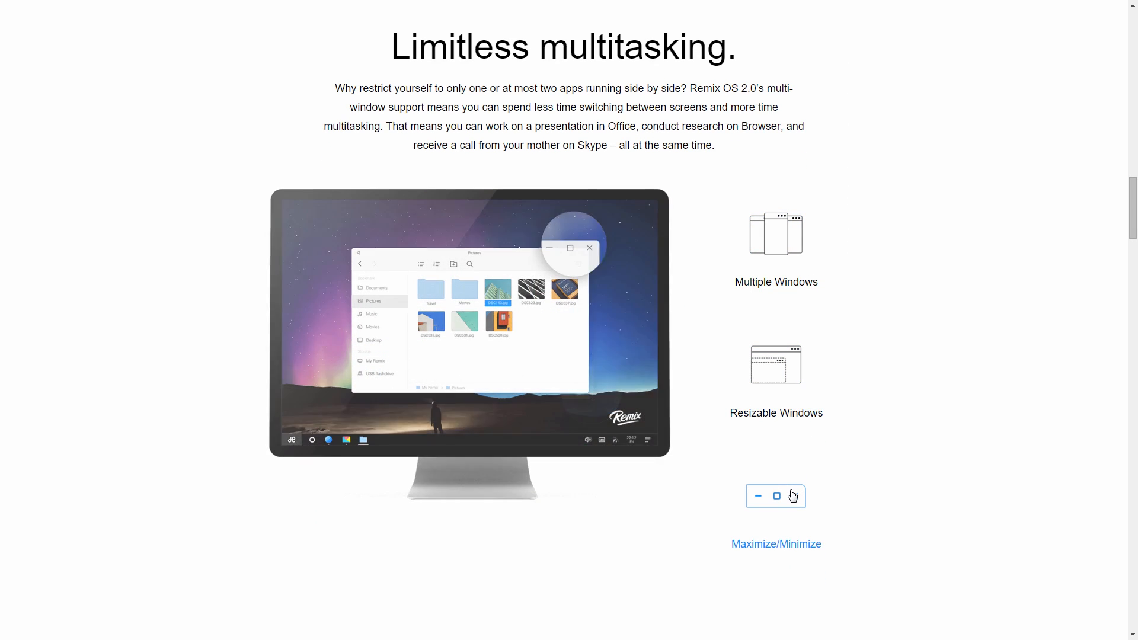
pyautogui.scroll(-3)
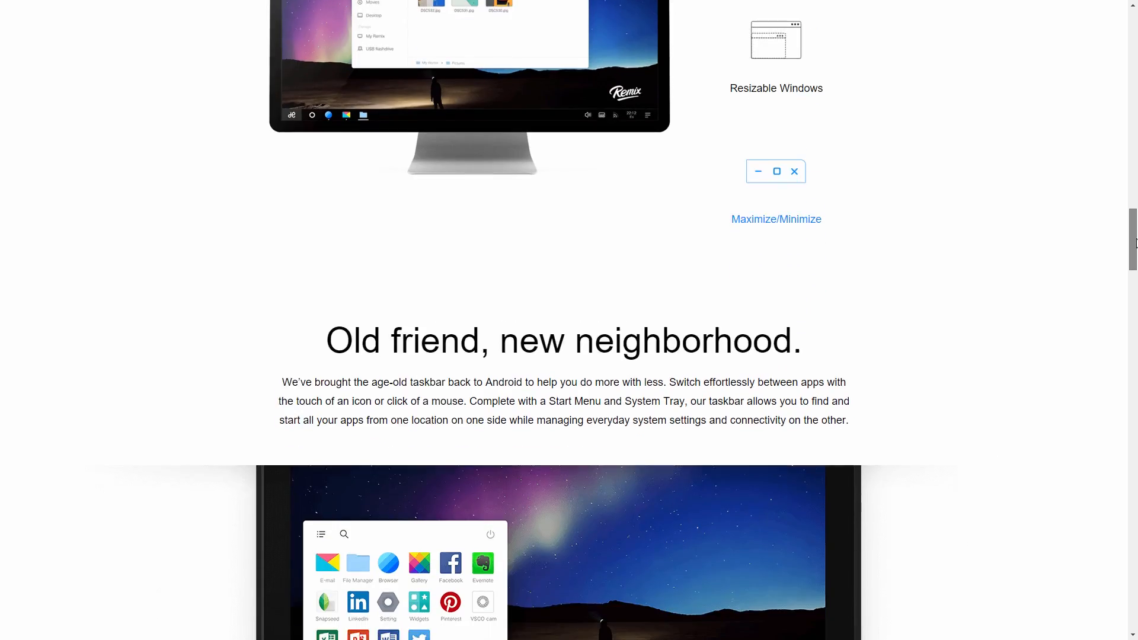
pyautogui.scroll(-3)
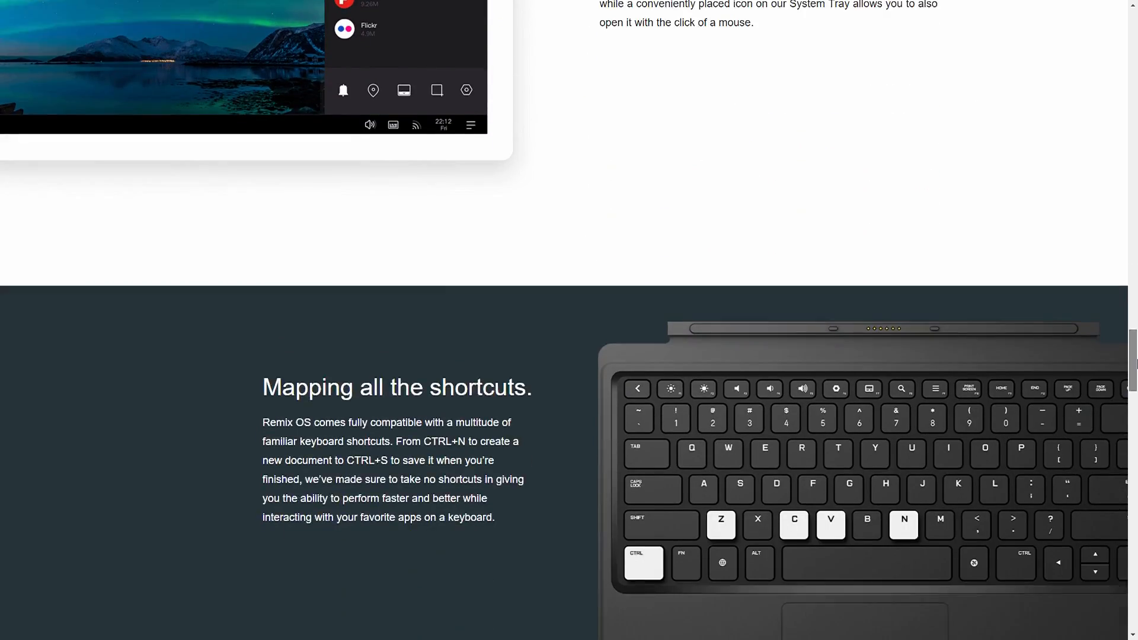
pyautogui.scroll(-3)
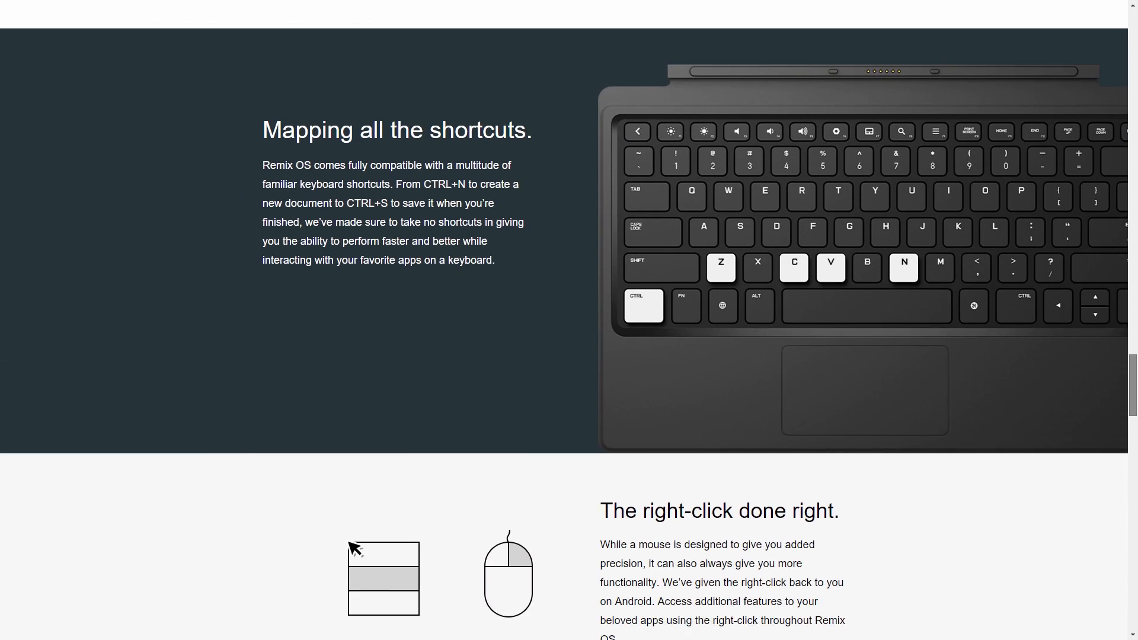
pyautogui.scroll(-3)
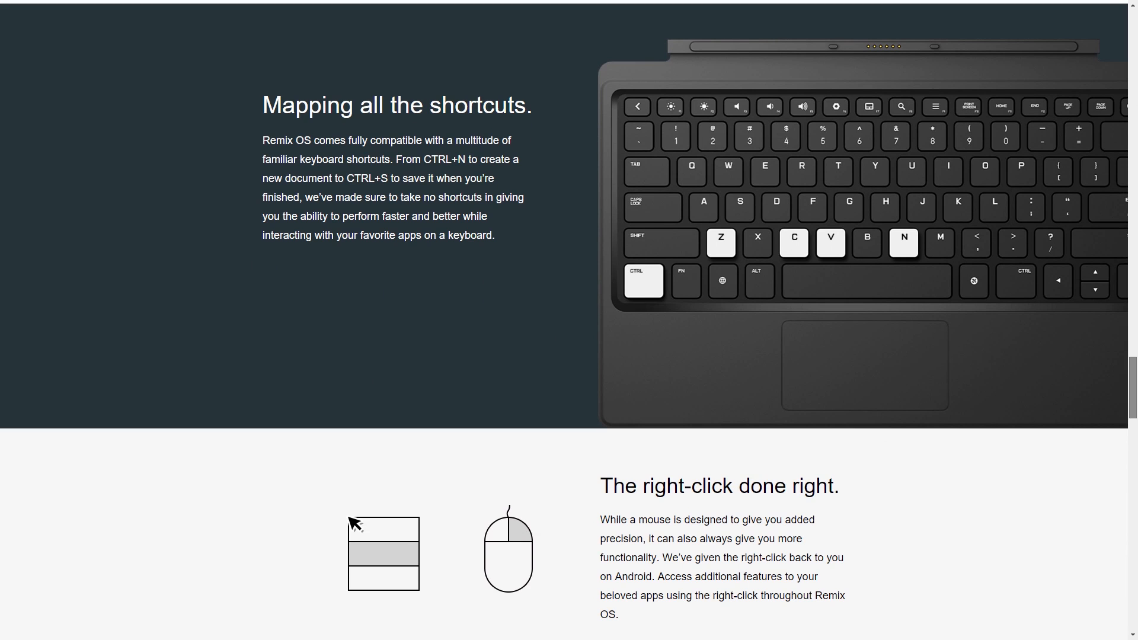
pyautogui.scroll(-3)
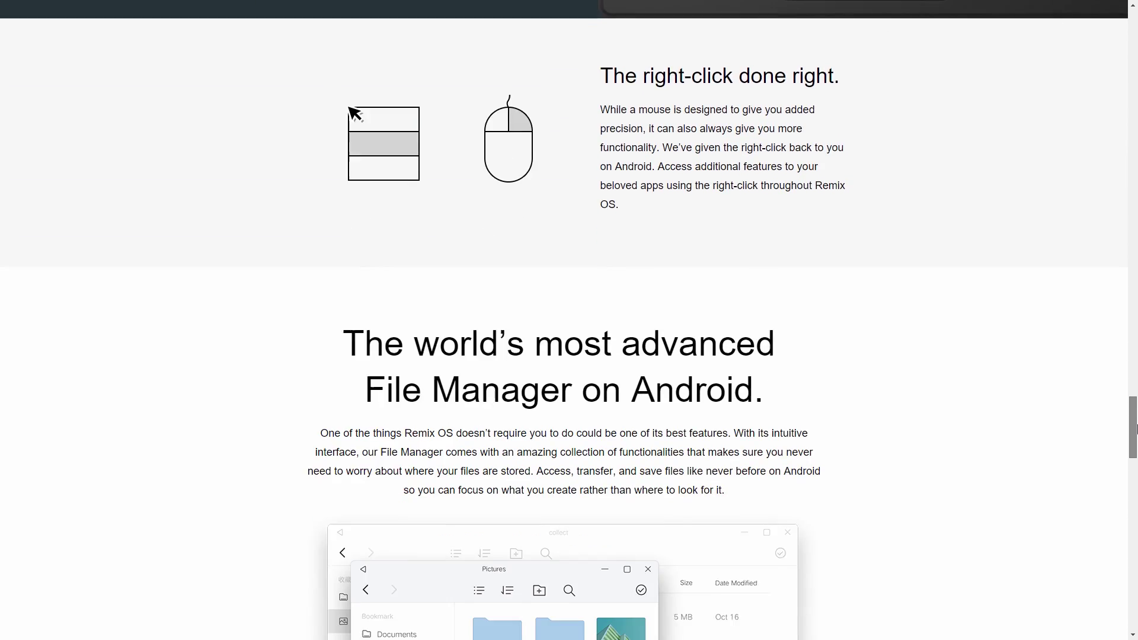
pyautogui.scroll(-3)
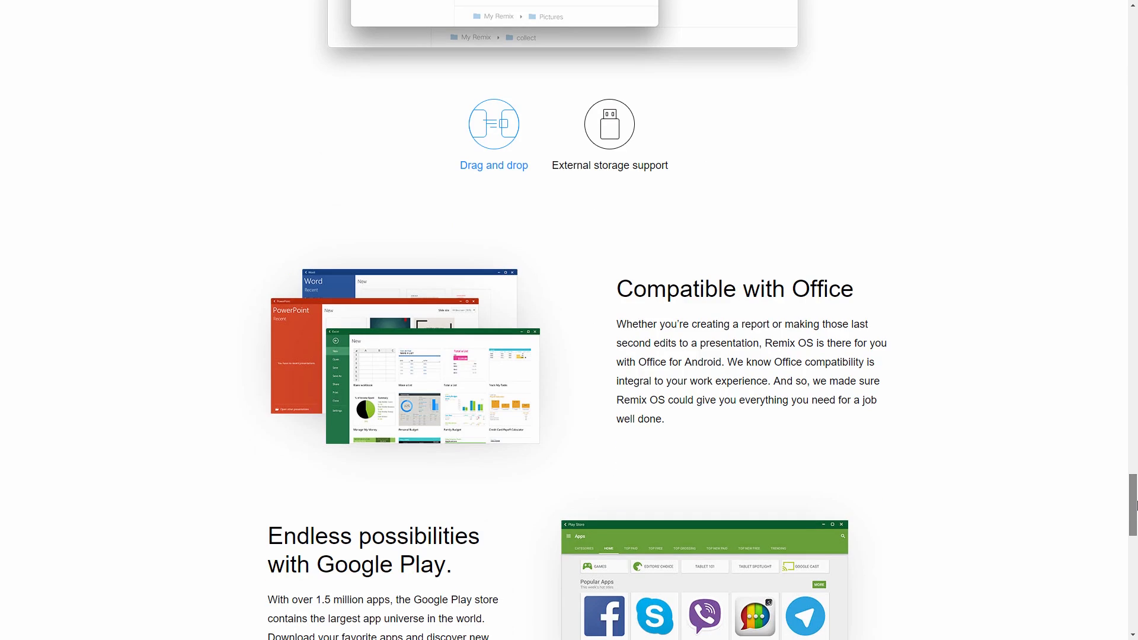
pyautogui.scroll(-3)
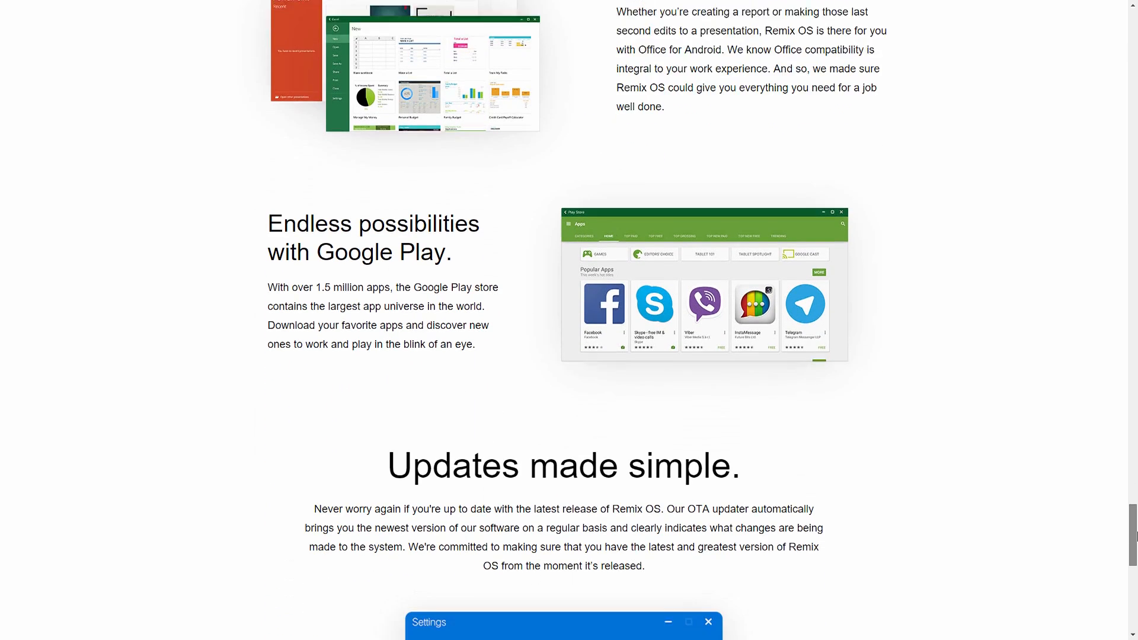
pyautogui.scroll(-3)
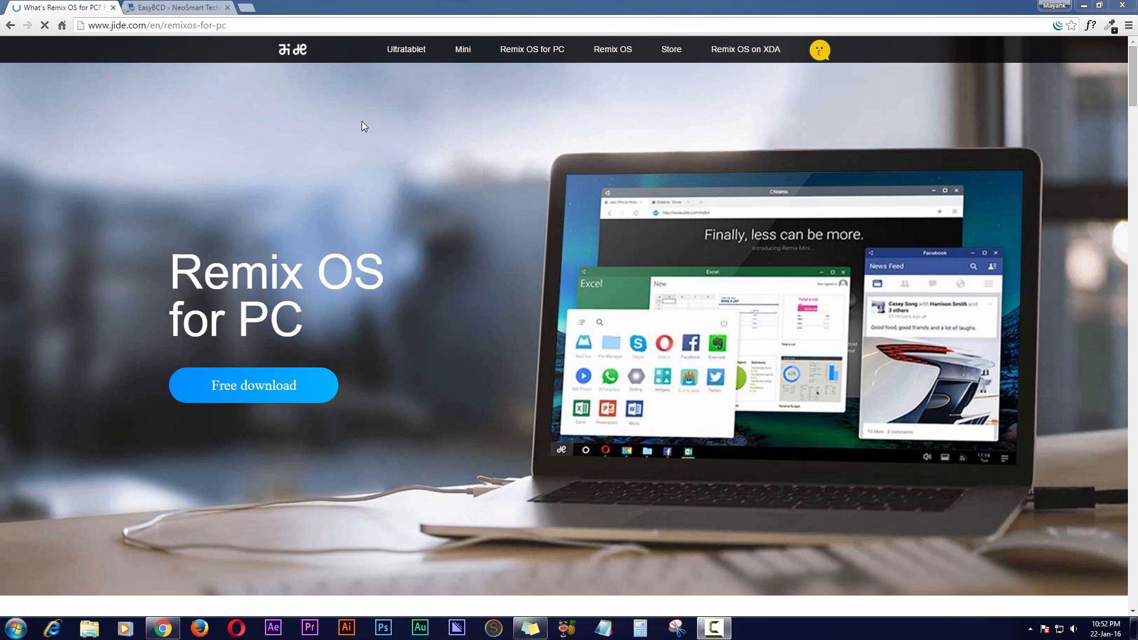
pyautogui.moveTo(375, 173)
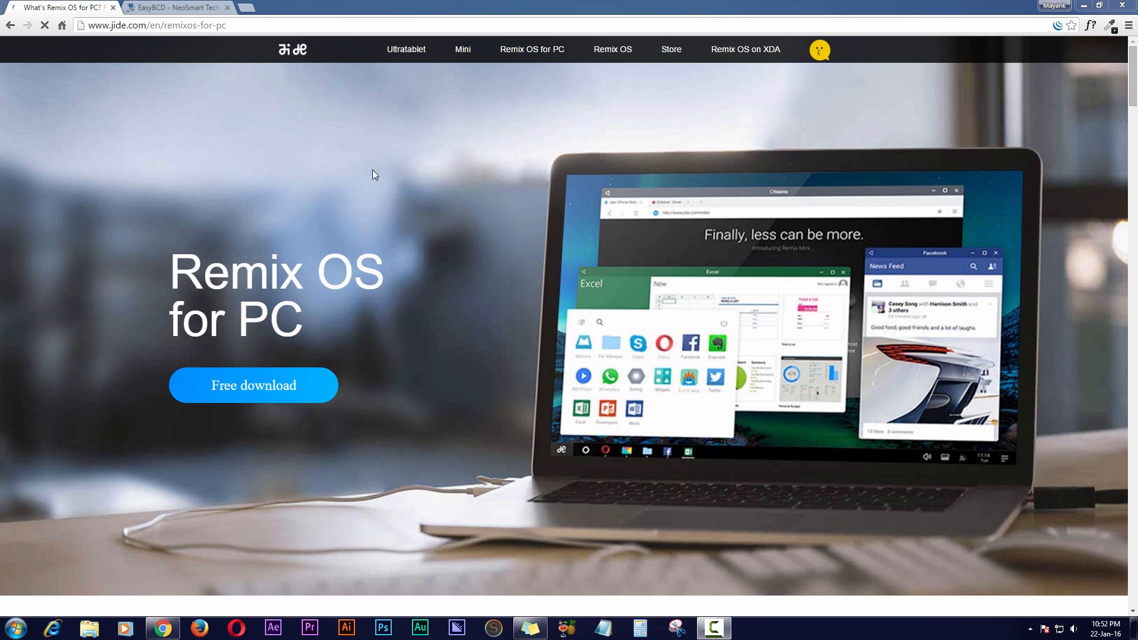
pyautogui.moveTo(578, 251)
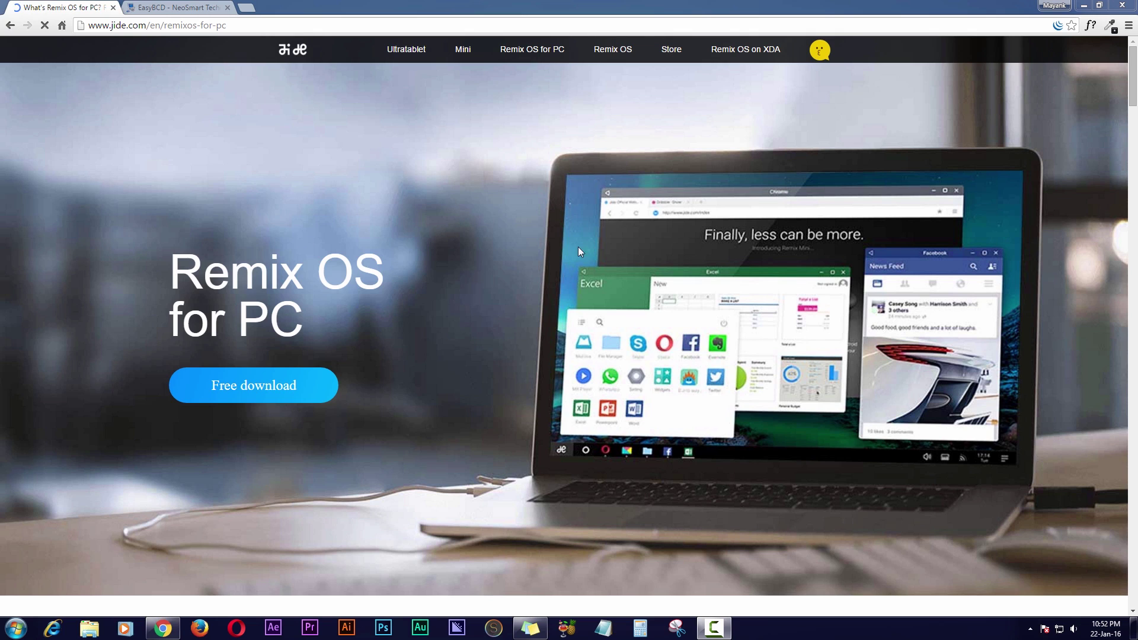
pyautogui.moveTo(266, 395)
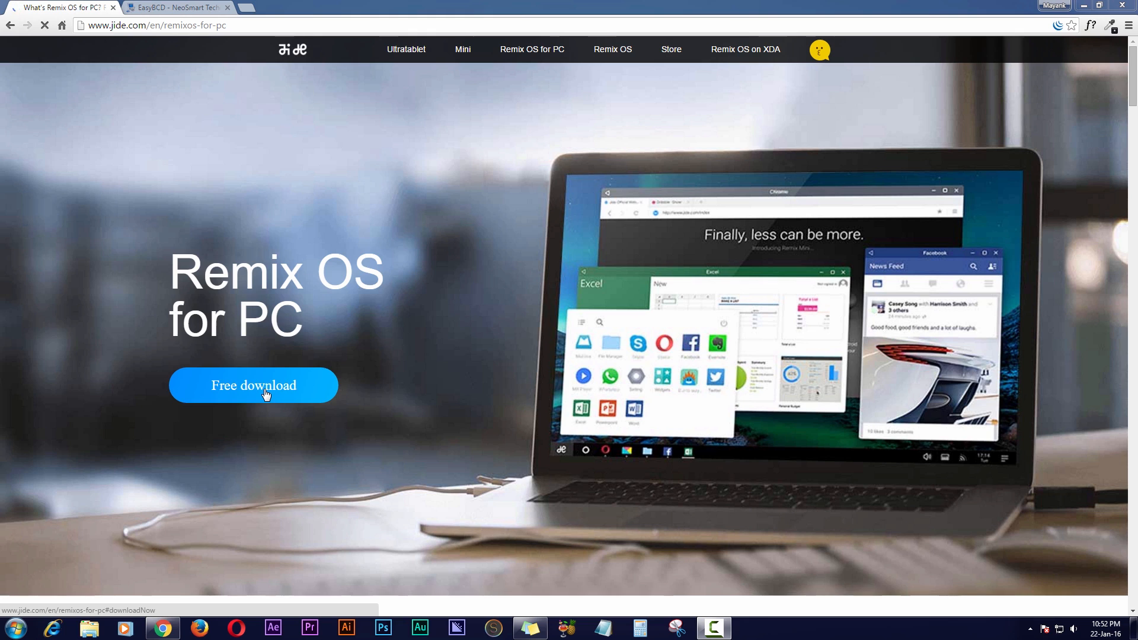
# Jump to the Remix OS for PC downloads and bring the Legacy and EFI packages into view.
pyautogui.click(254, 386)
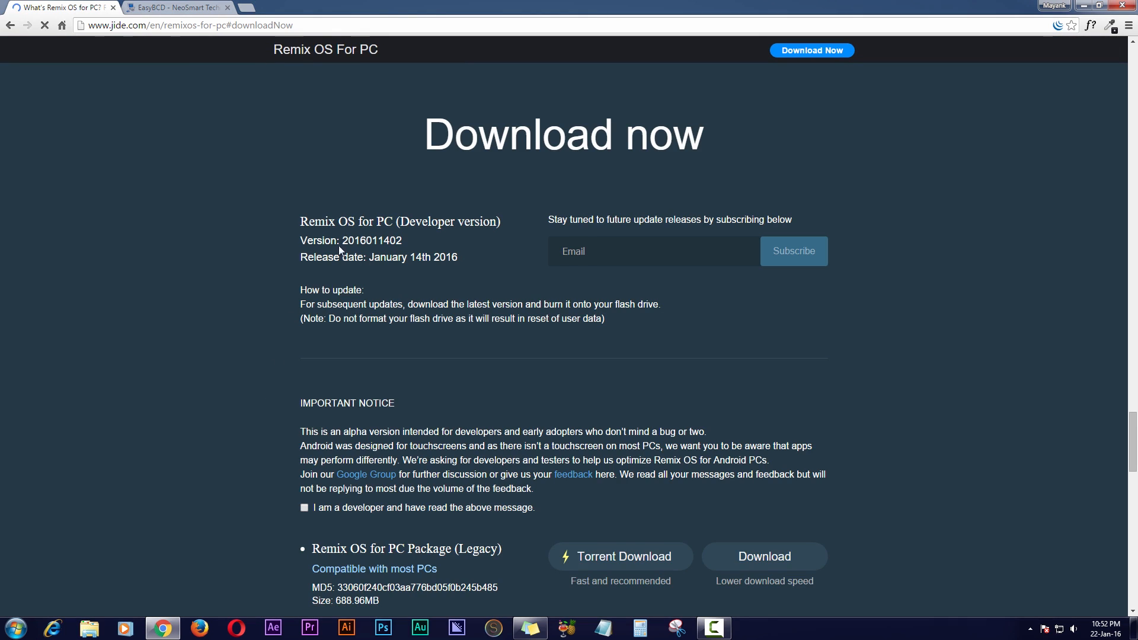
pyautogui.scroll(-3)
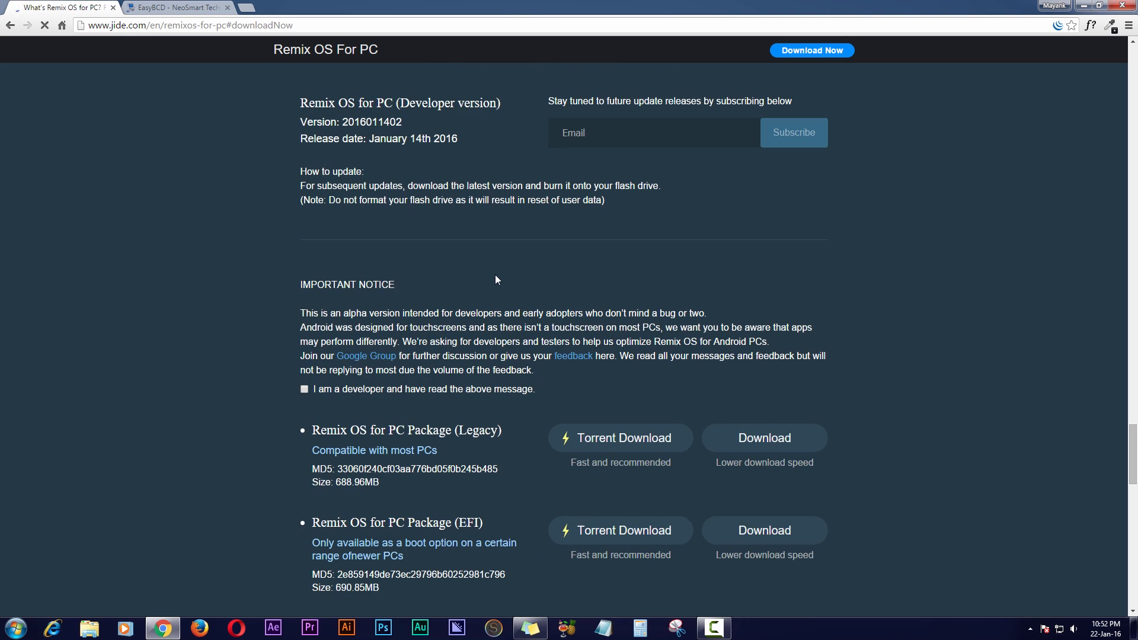
pyautogui.scroll(-3)
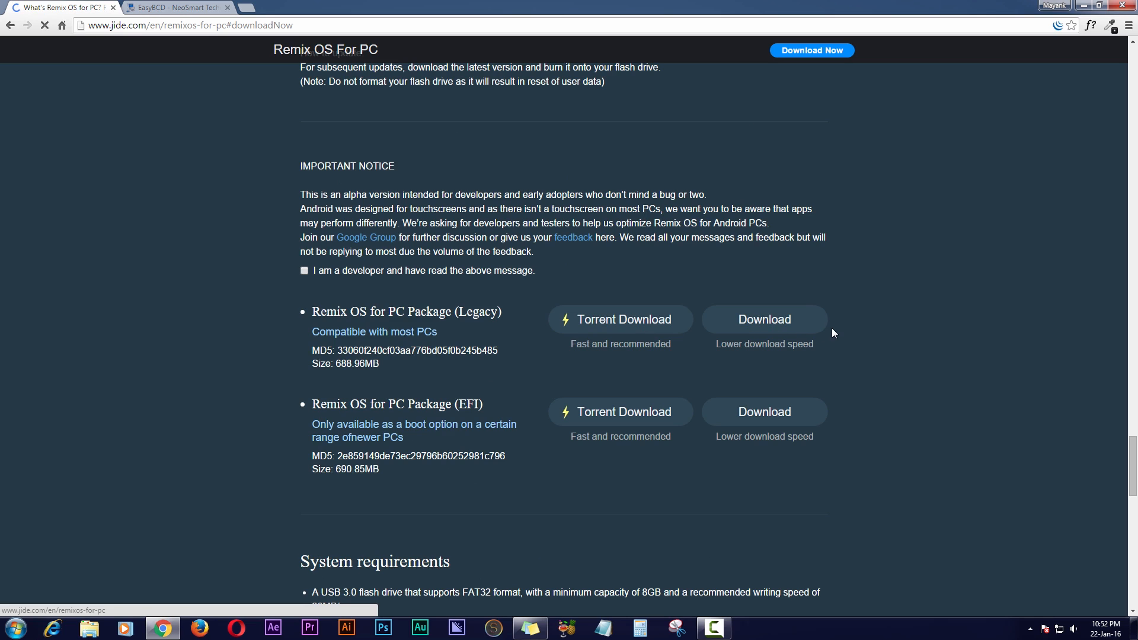
pyautogui.moveTo(610, 366)
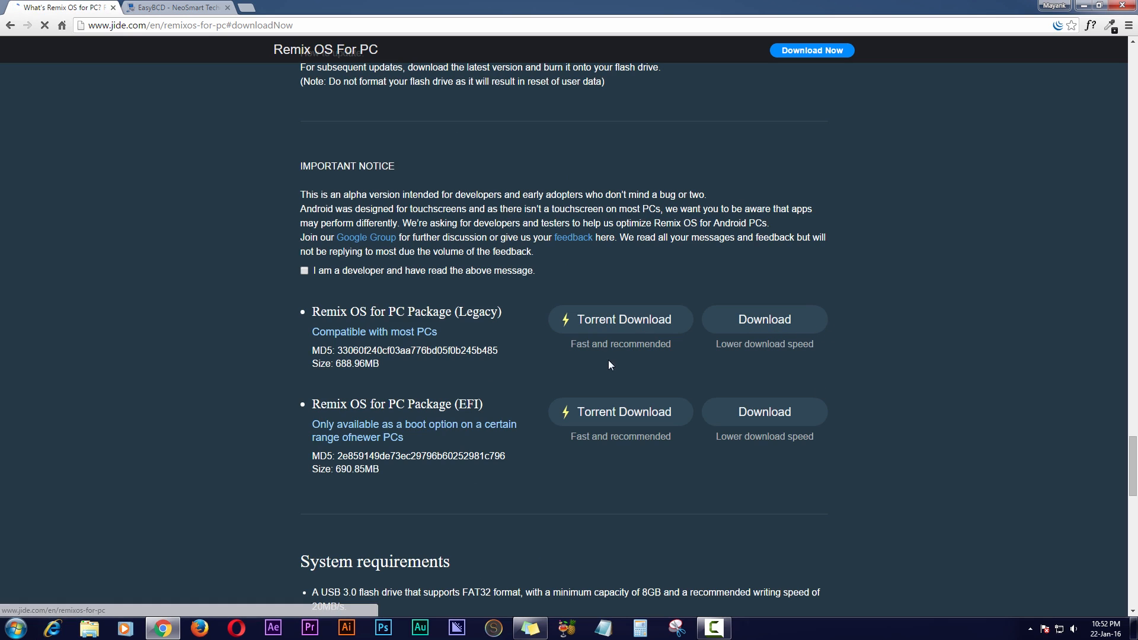
pyautogui.moveTo(672, 333)
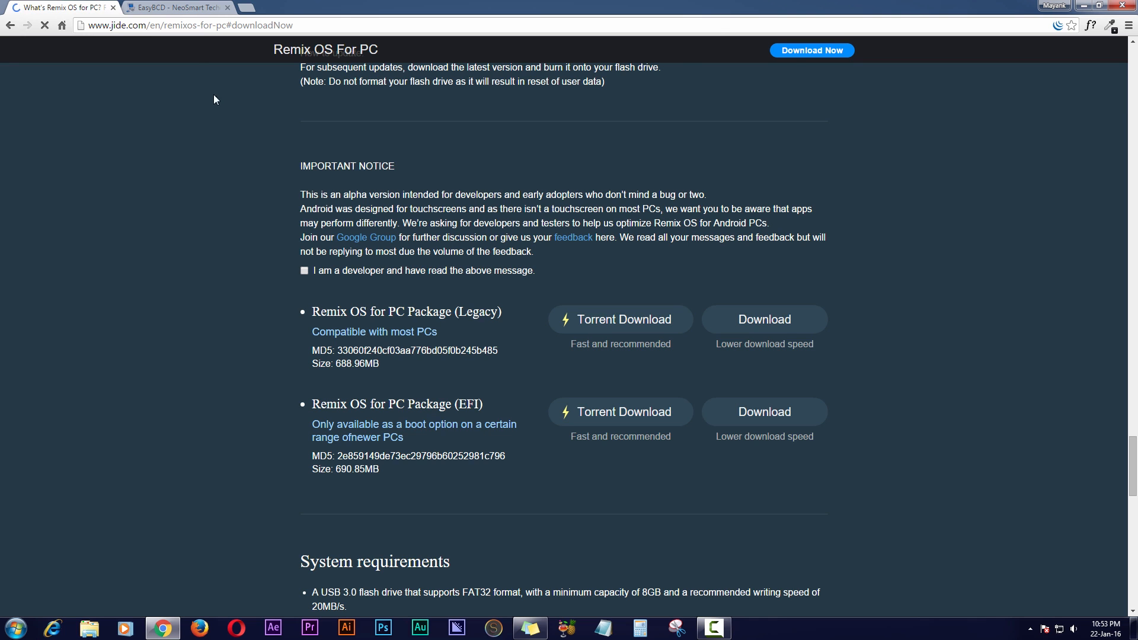
# Switch to the EasyBCD page and scroll to its free non-commercial and paid editions.
pyautogui.click(172, 6)
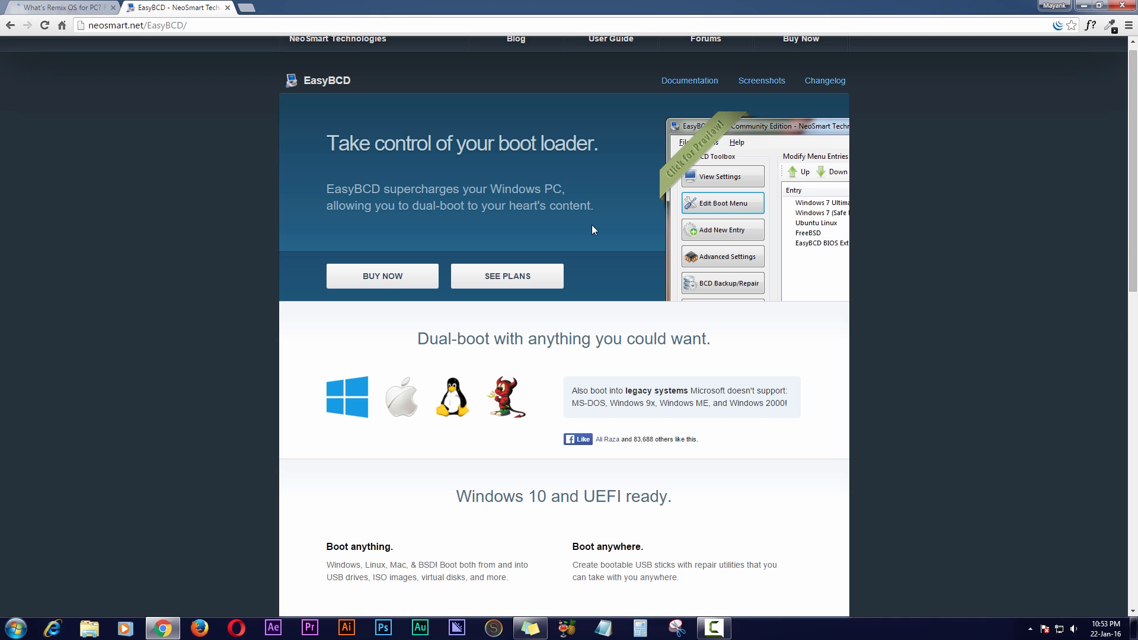
pyautogui.scroll(-3)
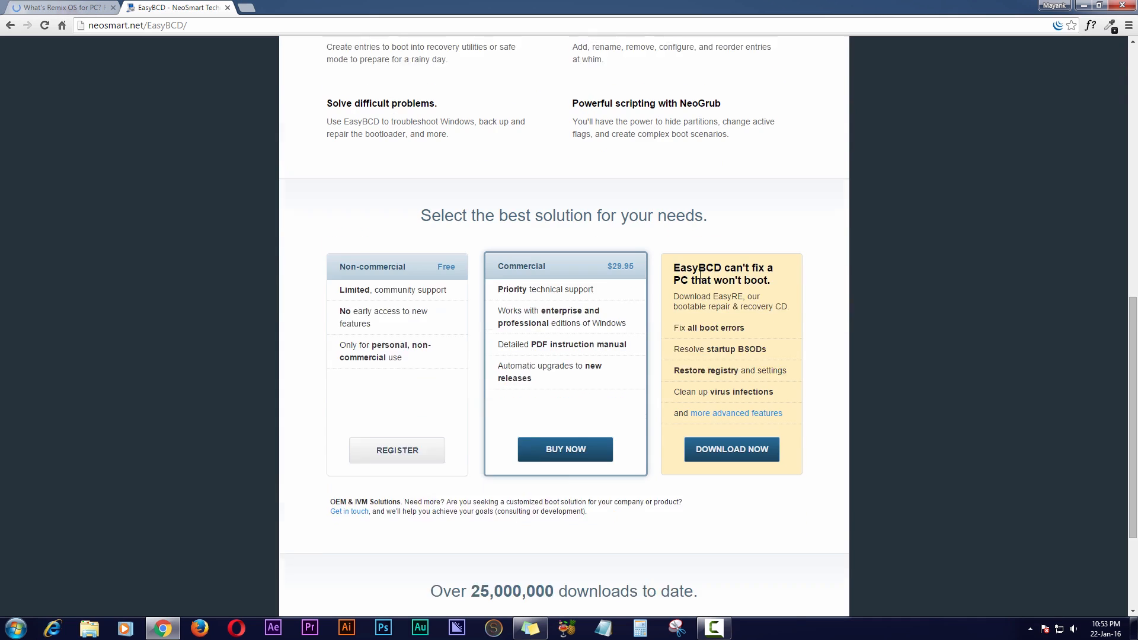
pyautogui.scroll(-3)
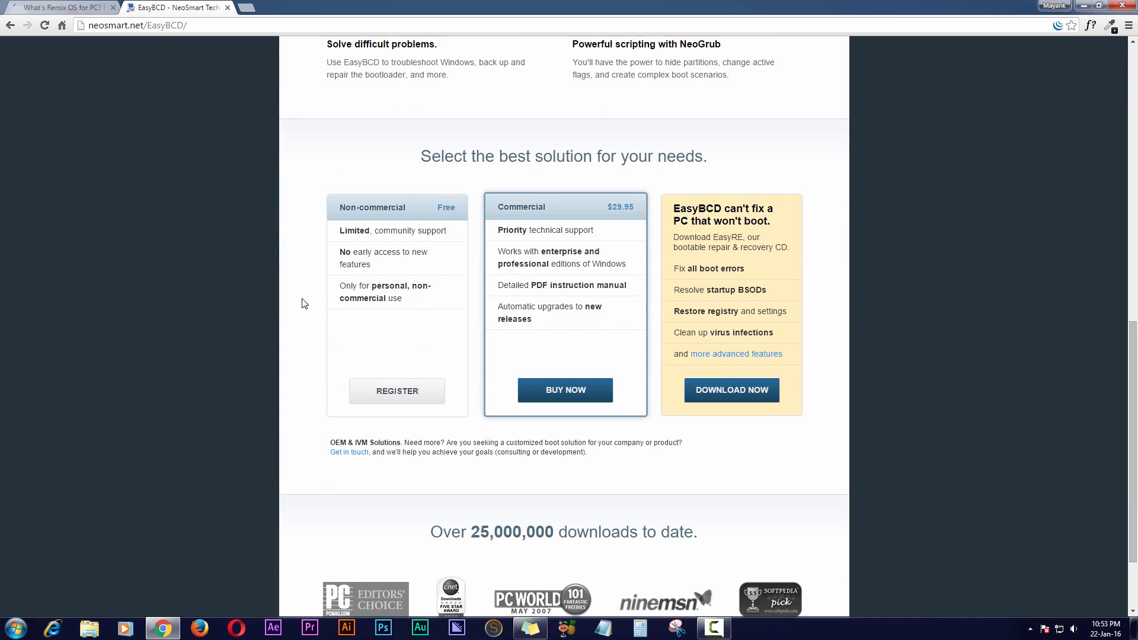
pyautogui.moveTo(373, 370)
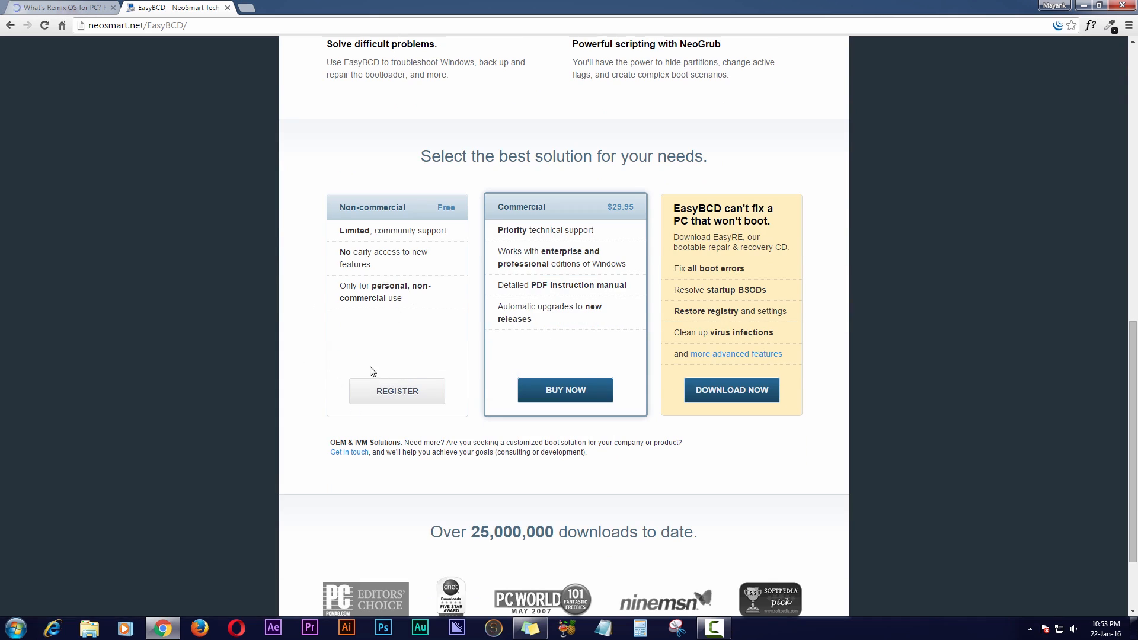
pyautogui.moveTo(418, 351)
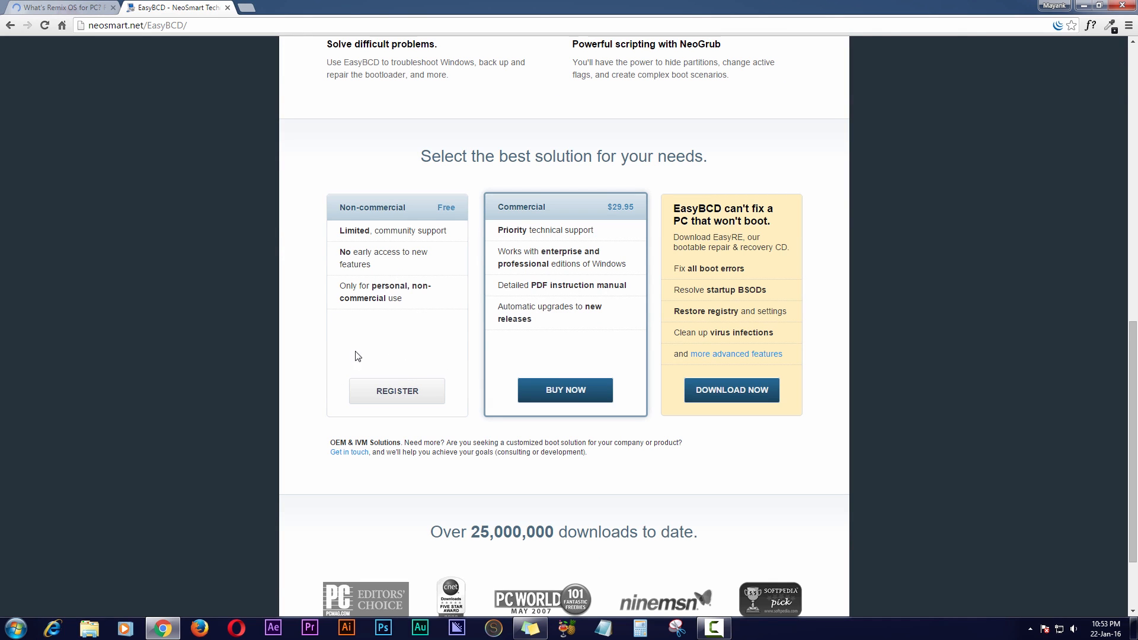
pyautogui.moveTo(460, 275)
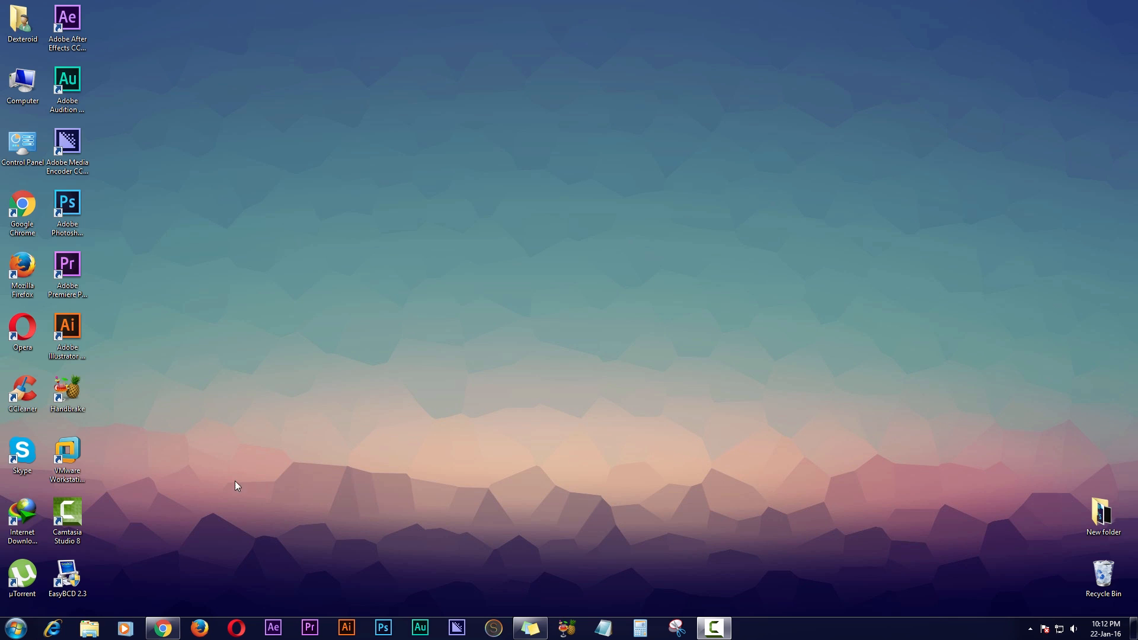
pyautogui.moveTo(260, 387)
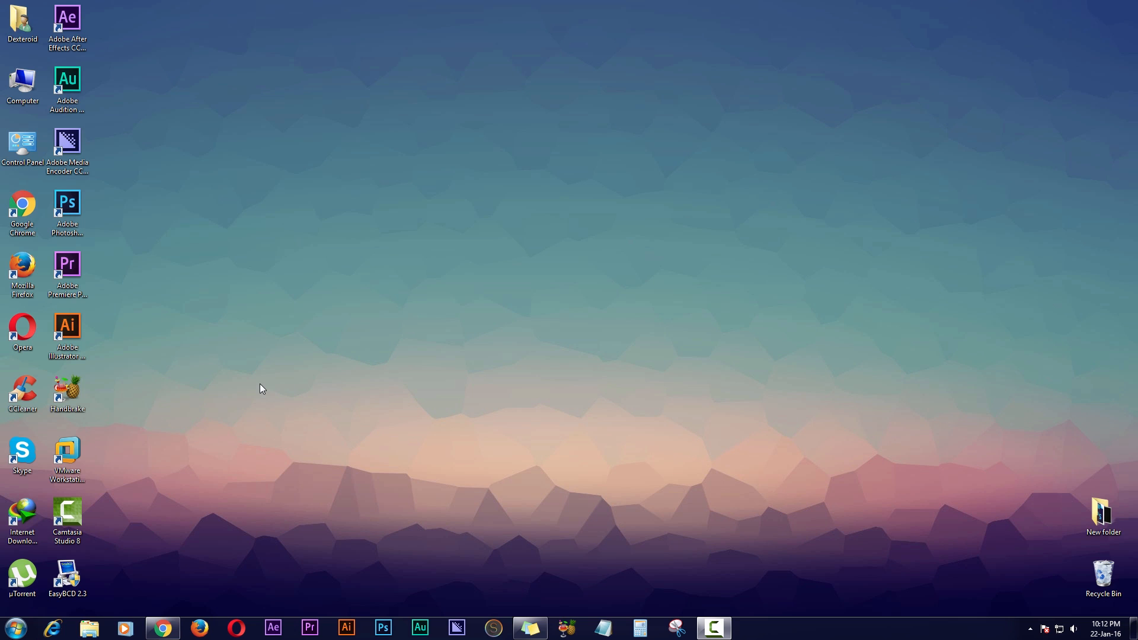
pyautogui.moveTo(262, 387)
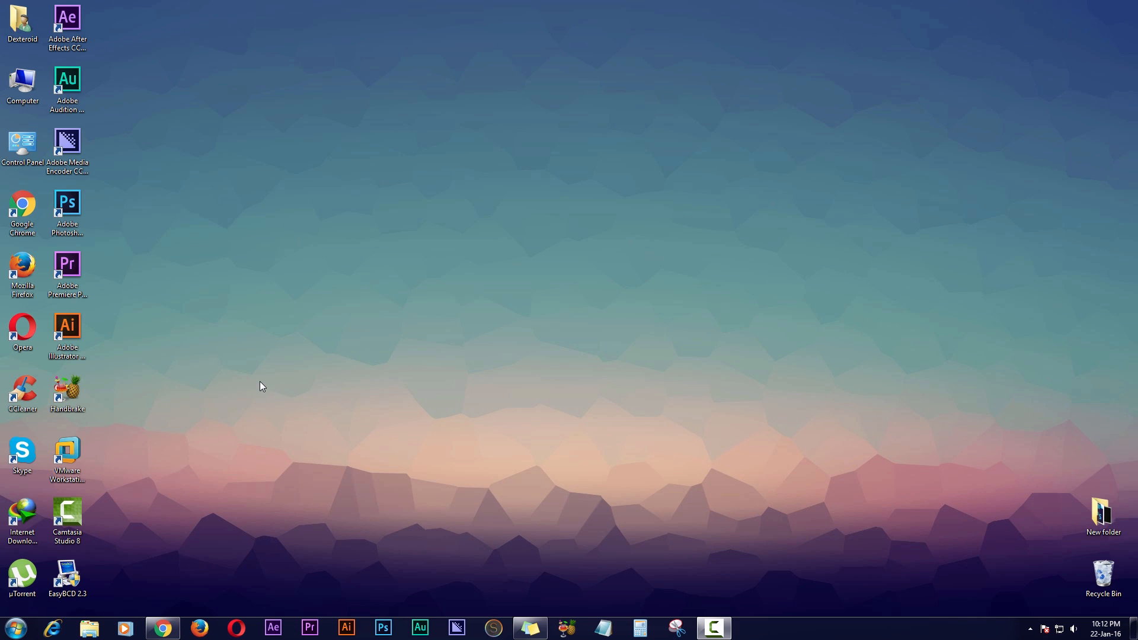
pyautogui.moveTo(273, 383)
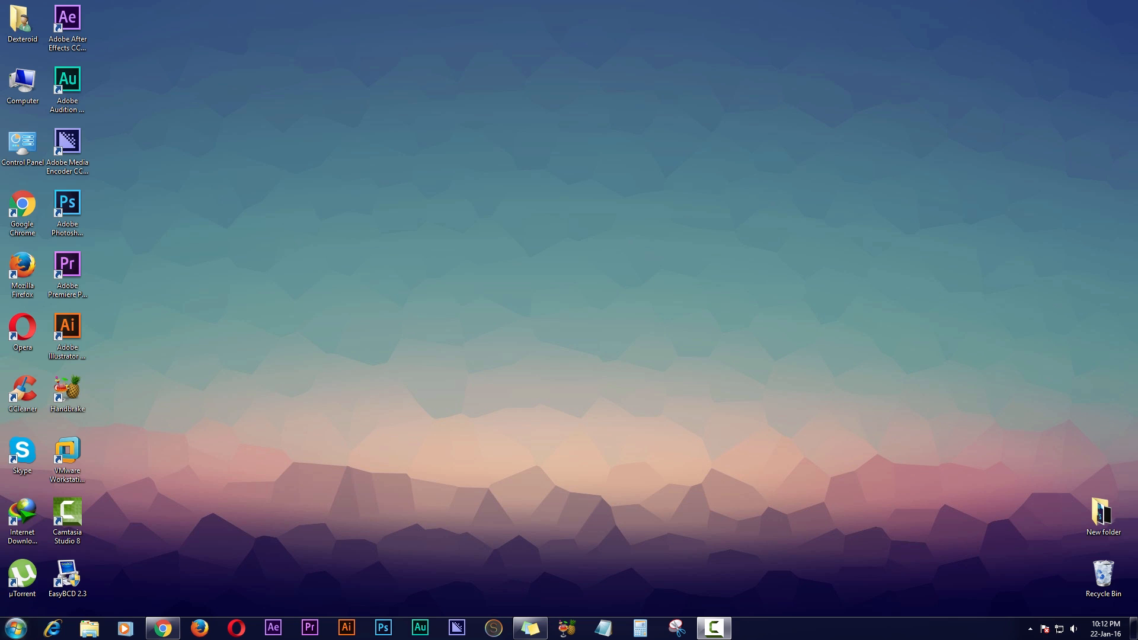
# Launch the Computer Management console from the desktop's Computer shortcut.
pyautogui.click(9, 629)
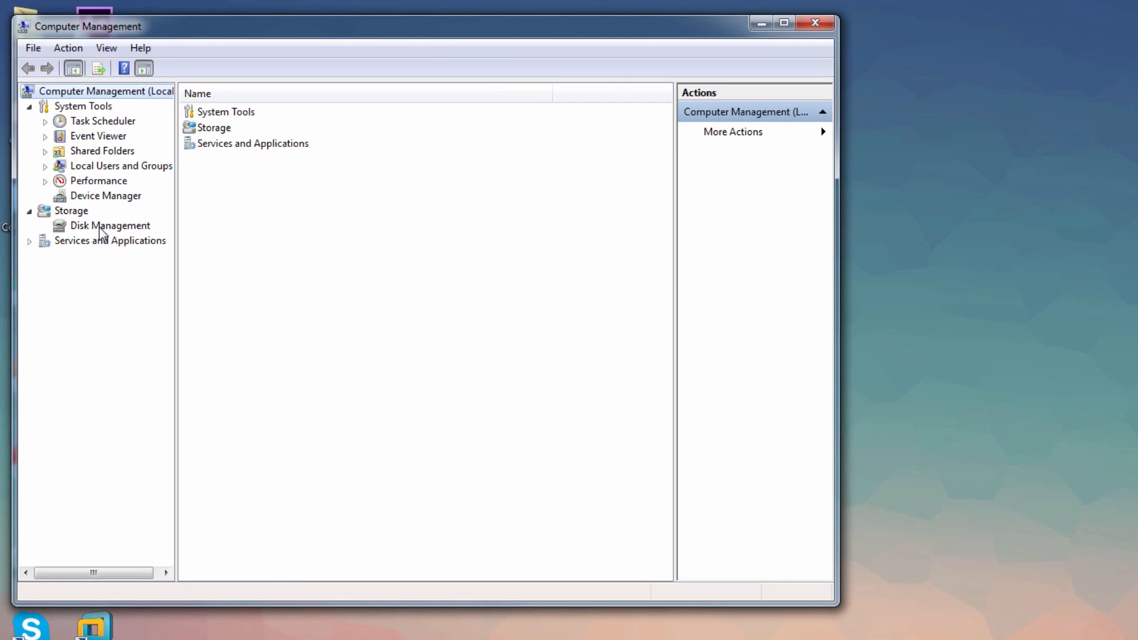
# Show Disk Management's layout and scroll to Disk 1 with 465.76 GB unallocated.
pyautogui.click(109, 225)
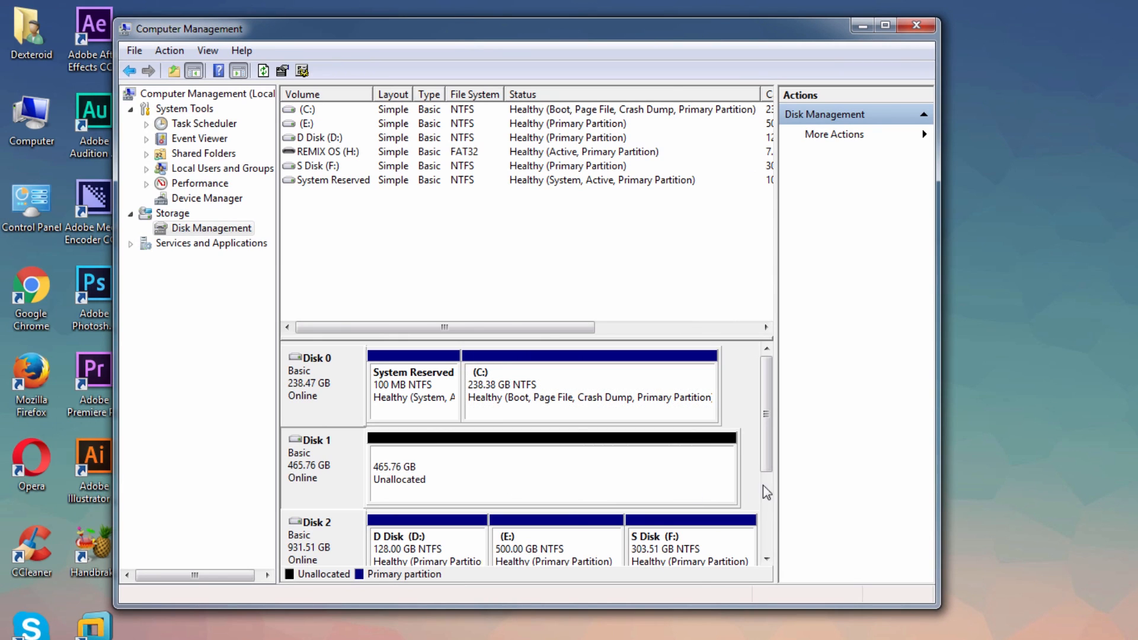
pyautogui.scroll(-3)
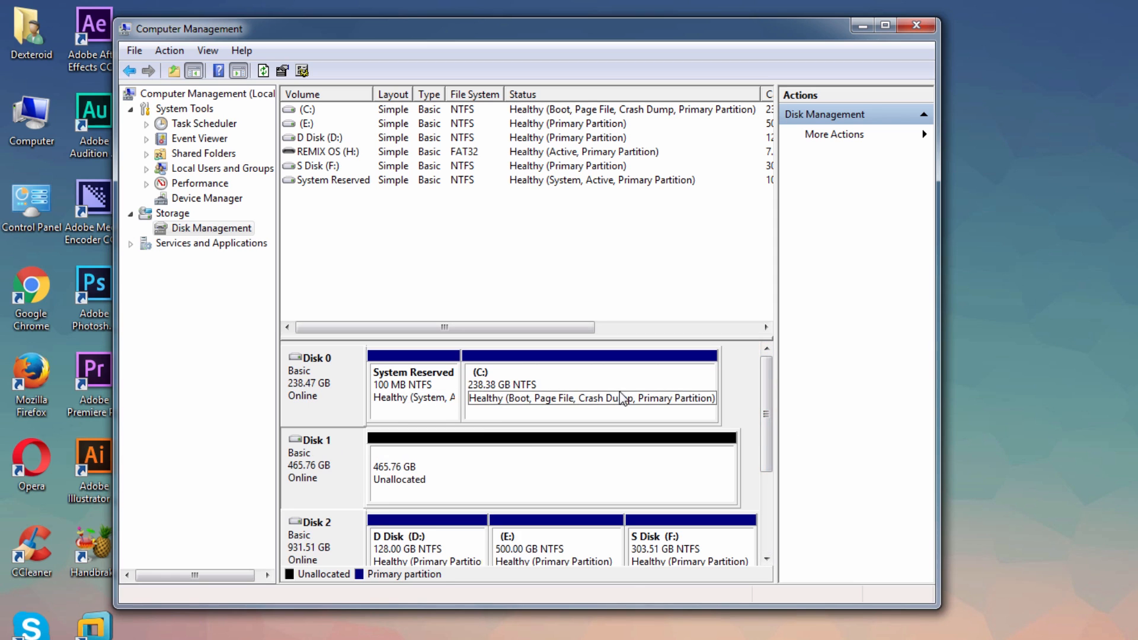
pyautogui.moveTo(671, 386)
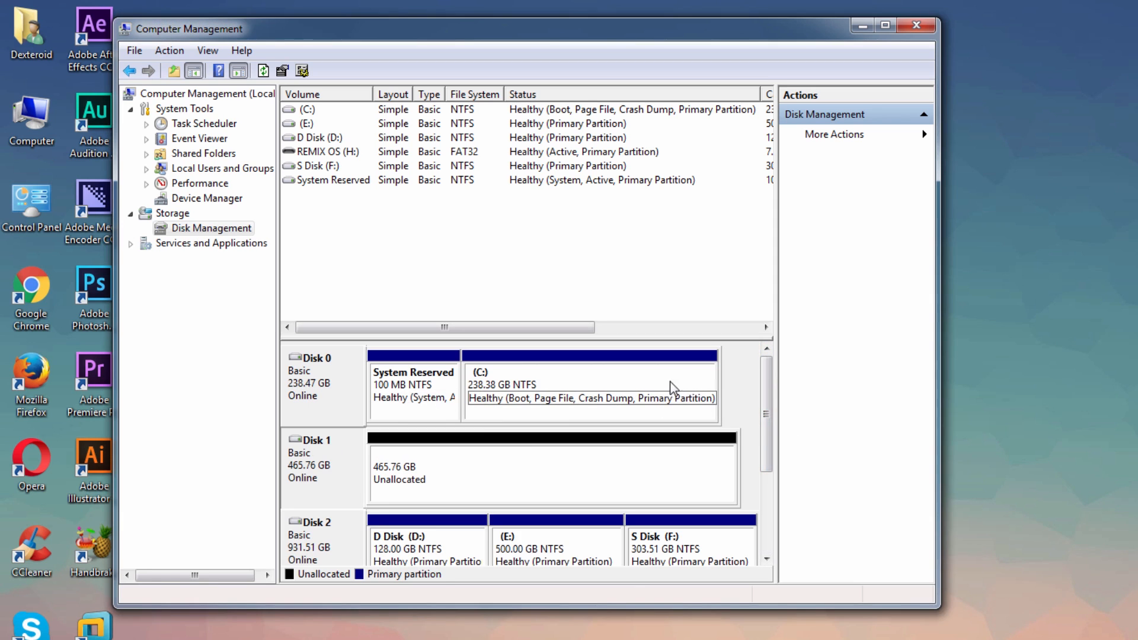
pyautogui.moveTo(745, 425)
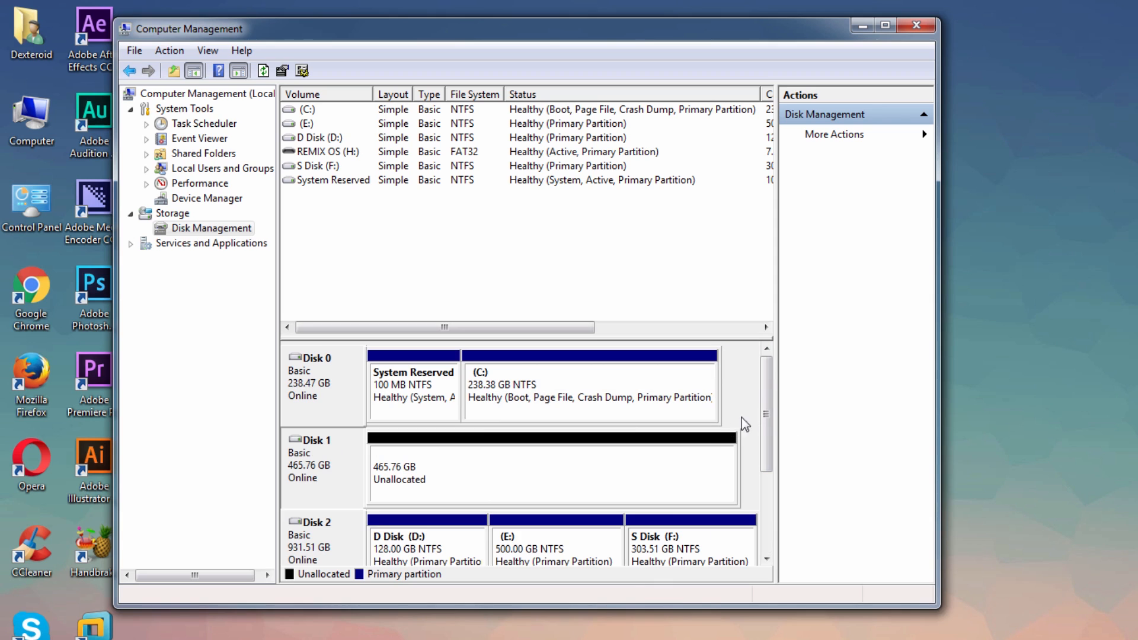
pyautogui.scroll(-3)
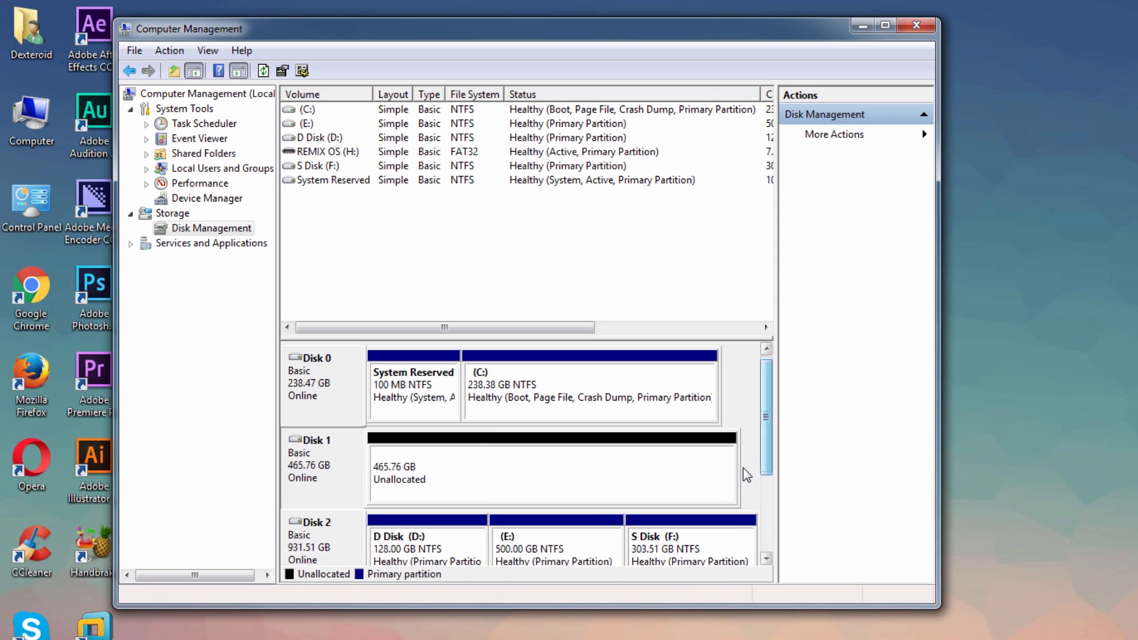
pyautogui.rightClick(612, 390)
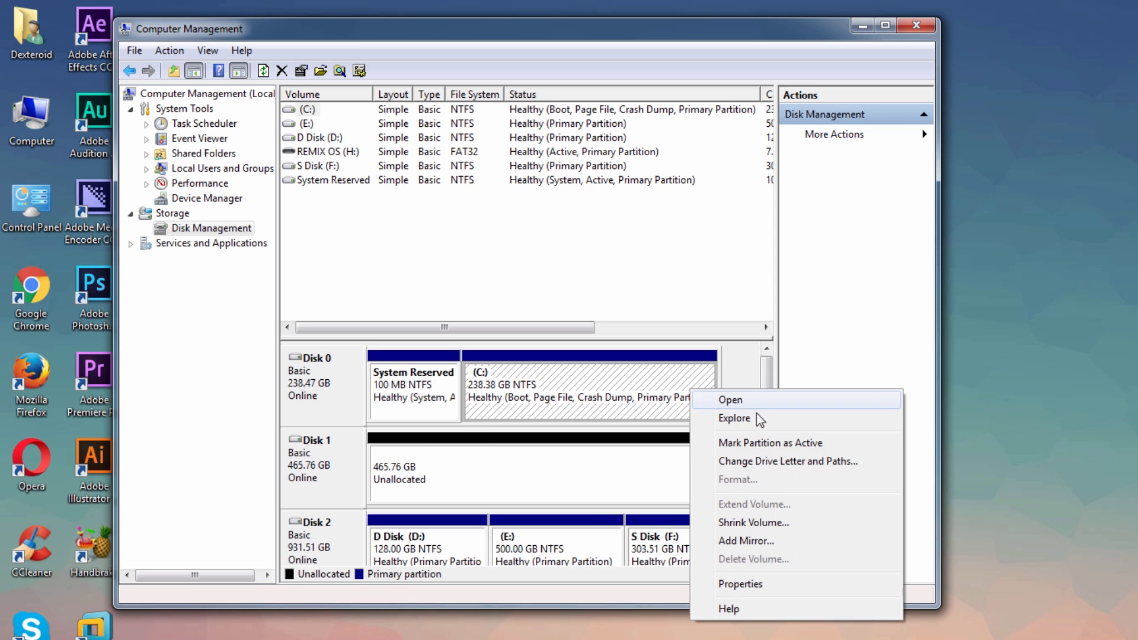
pyautogui.moveTo(762, 524)
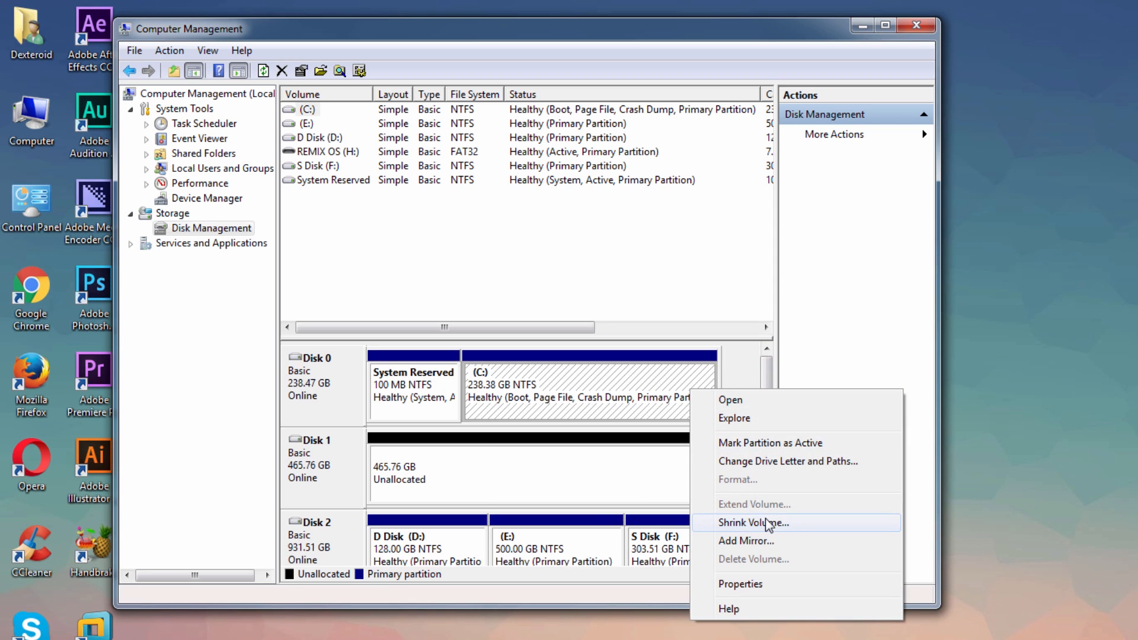
pyautogui.click(755, 522)
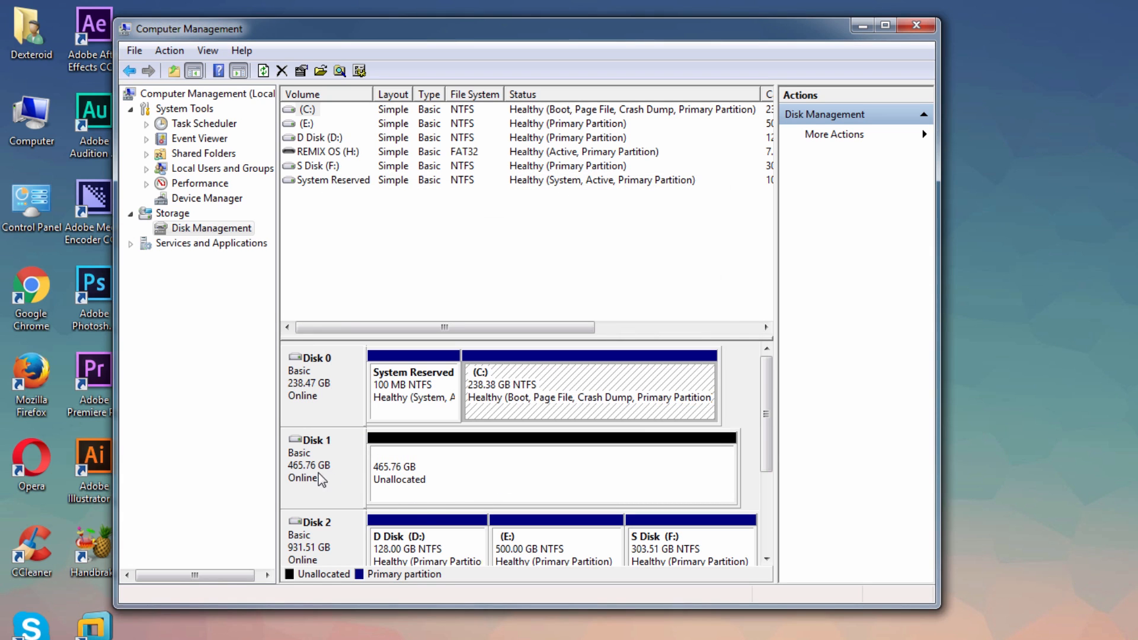
pyautogui.moveTo(465, 479)
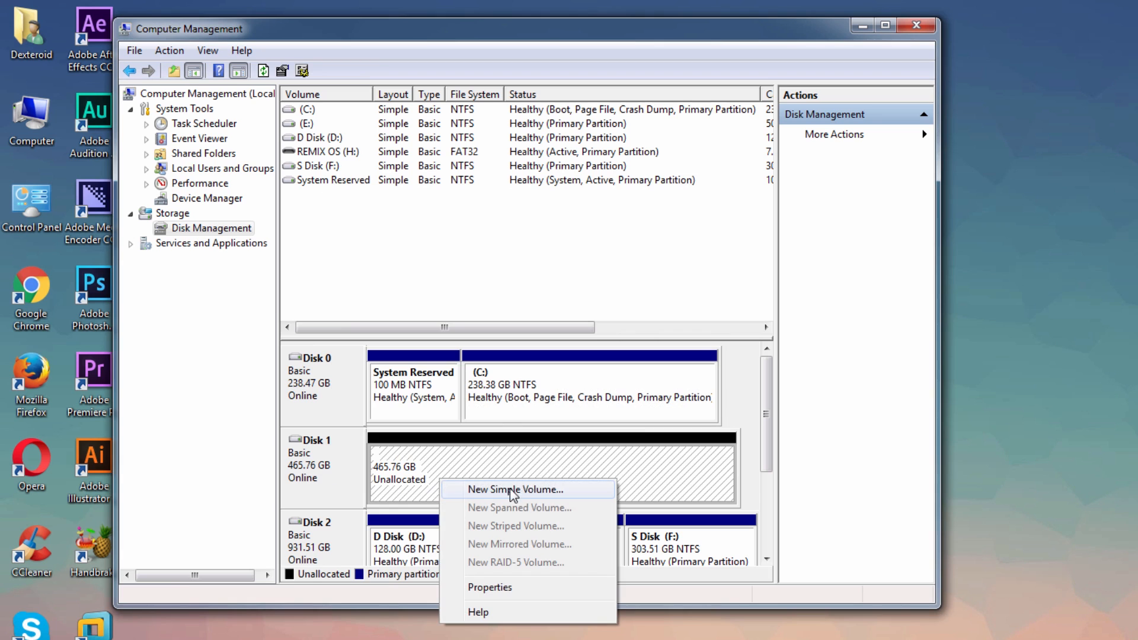
# Start a New Simple Volume on Disk 1 sized 16384 MB with drive letter G.
pyautogui.click(515, 489)
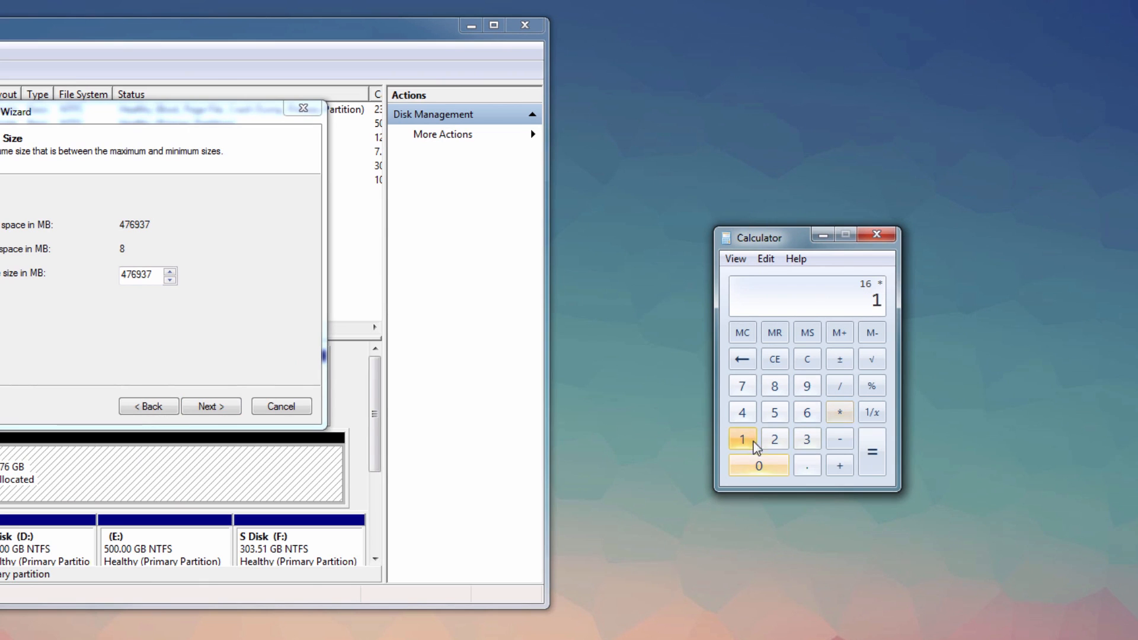
pyautogui.click(873, 450)
pyautogui.write('16384')
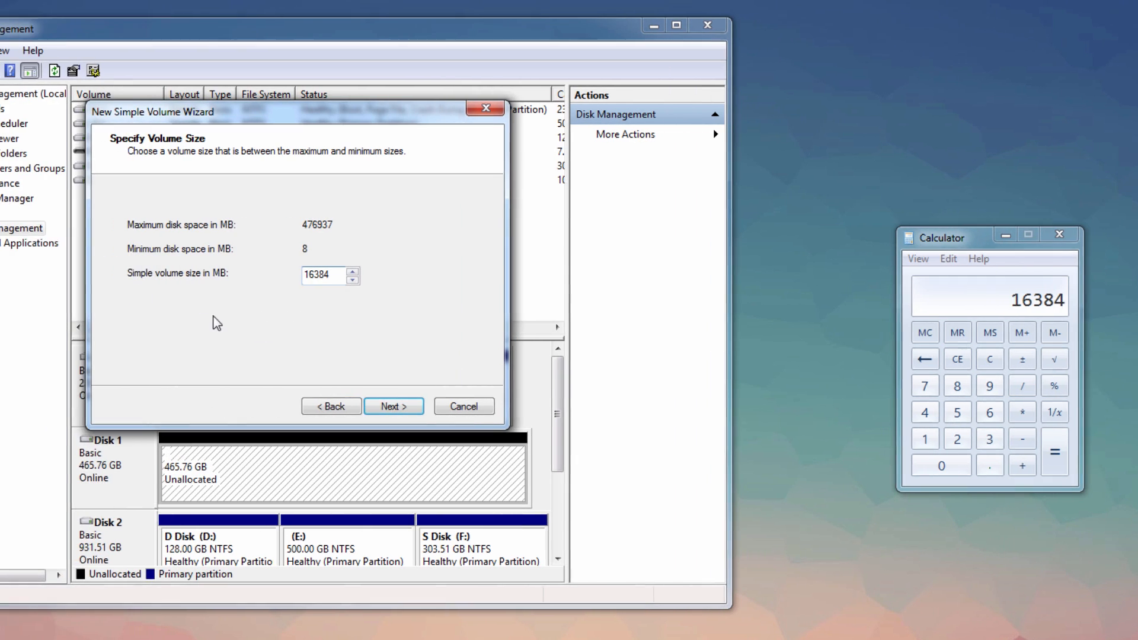
pyautogui.click(393, 405)
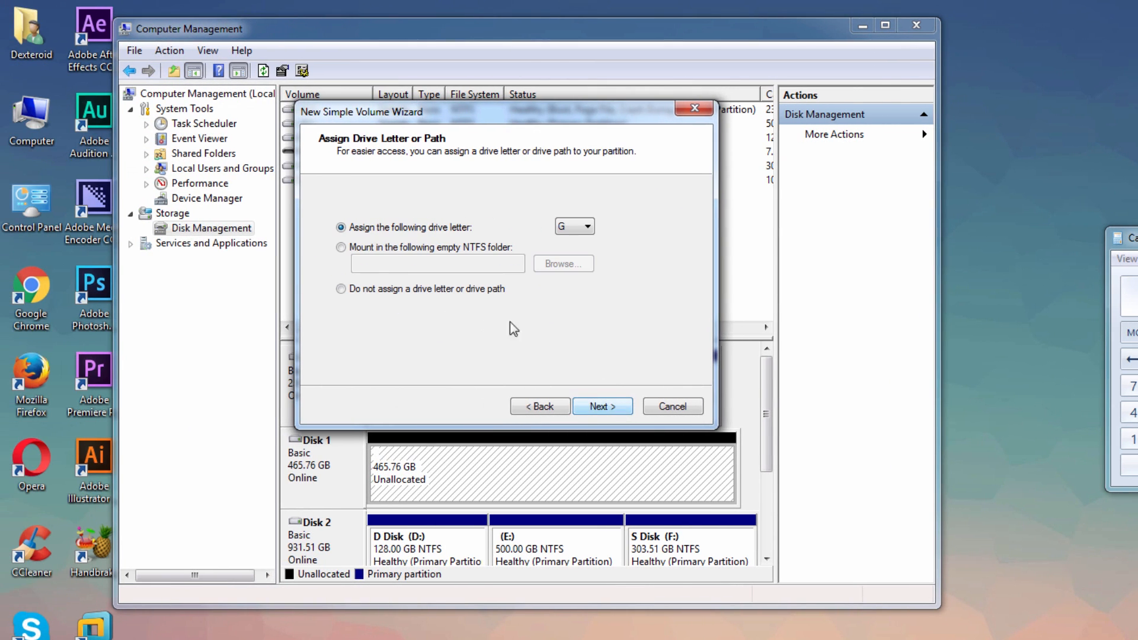
pyautogui.moveTo(610, 401)
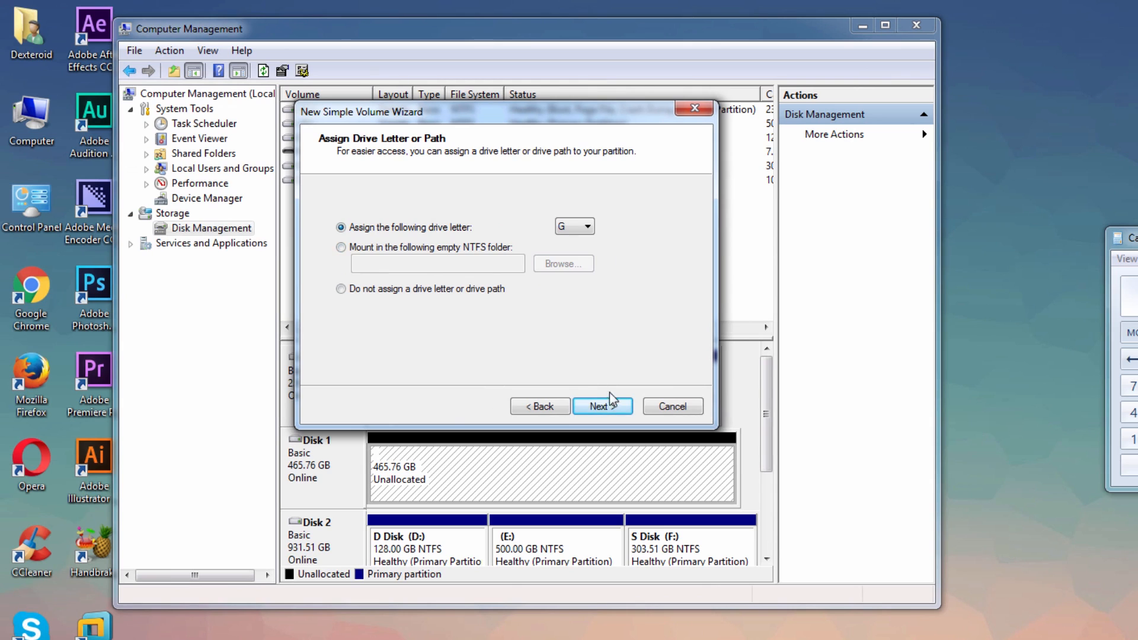
pyautogui.click(602, 406)
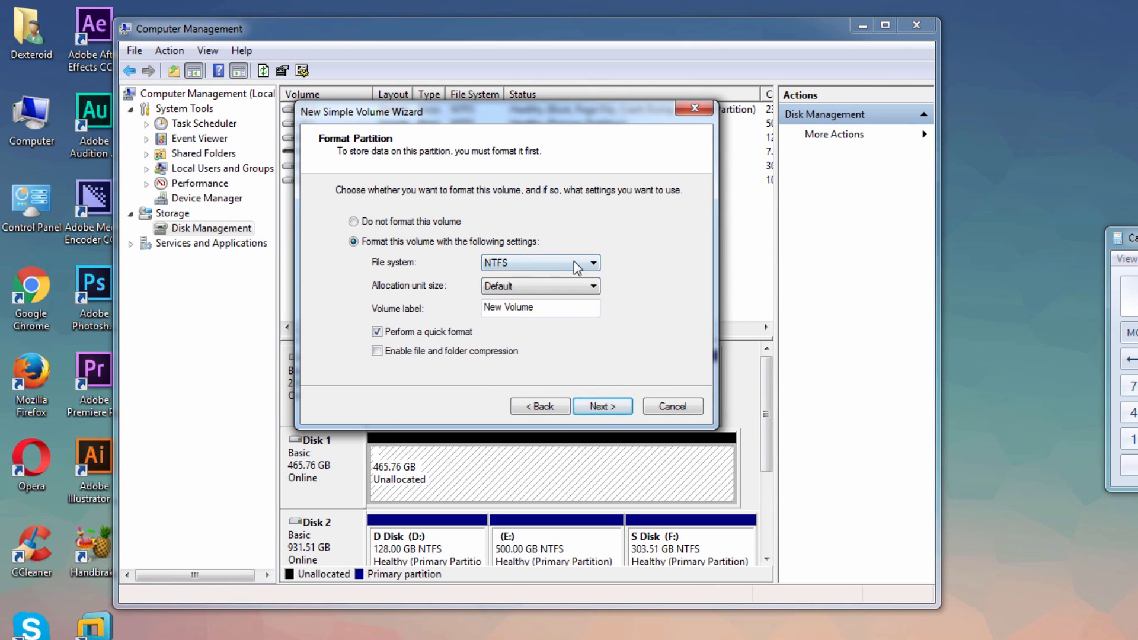
# Format the volume as FAT32 labelled Remix OS and finish creating the partition.
pyautogui.click(593, 262)
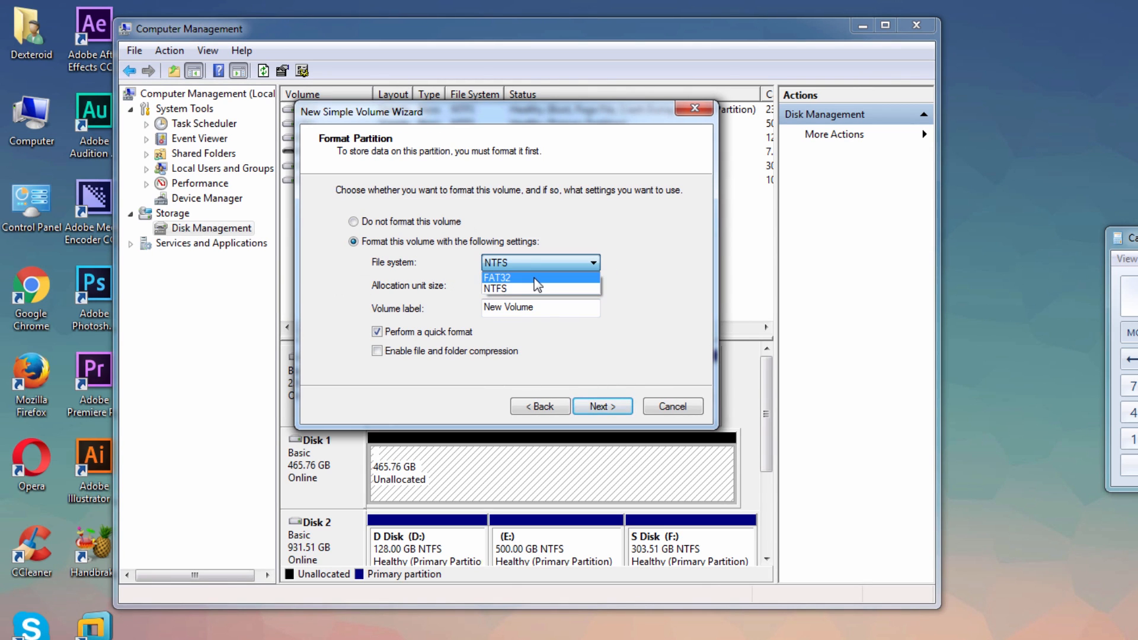
pyautogui.click(497, 278)
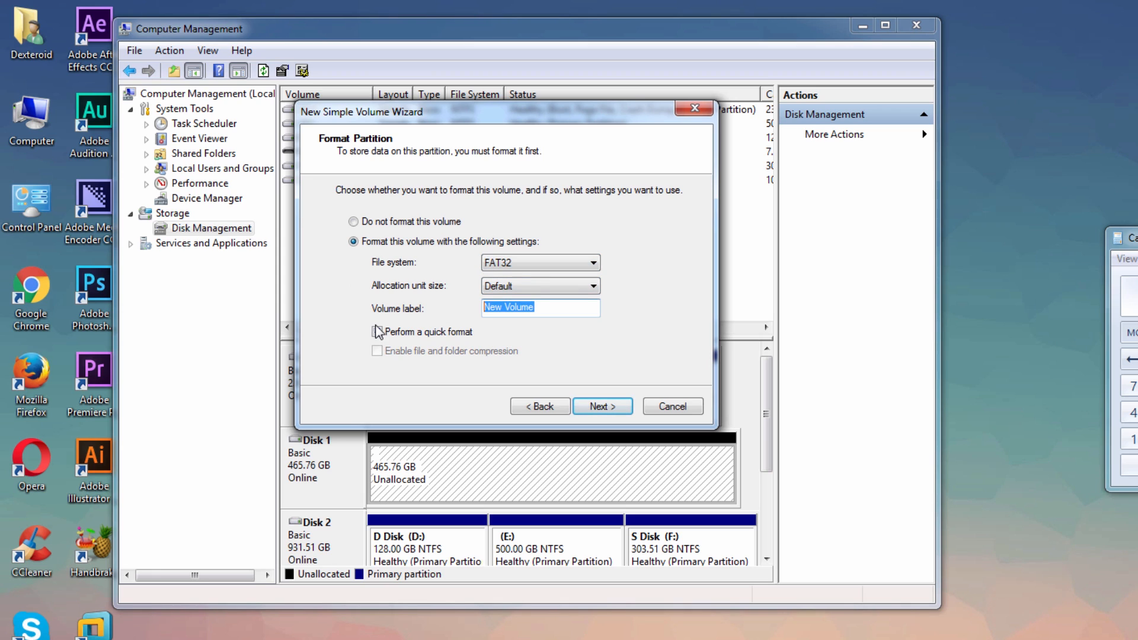
pyautogui.write('Remix OS')
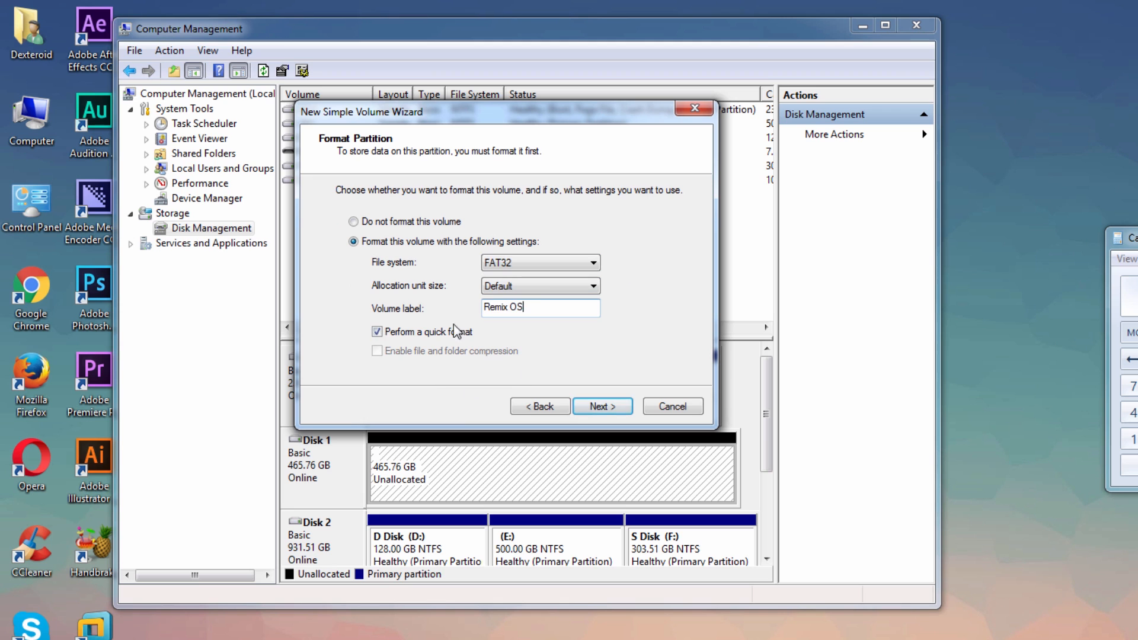
pyautogui.click(603, 405)
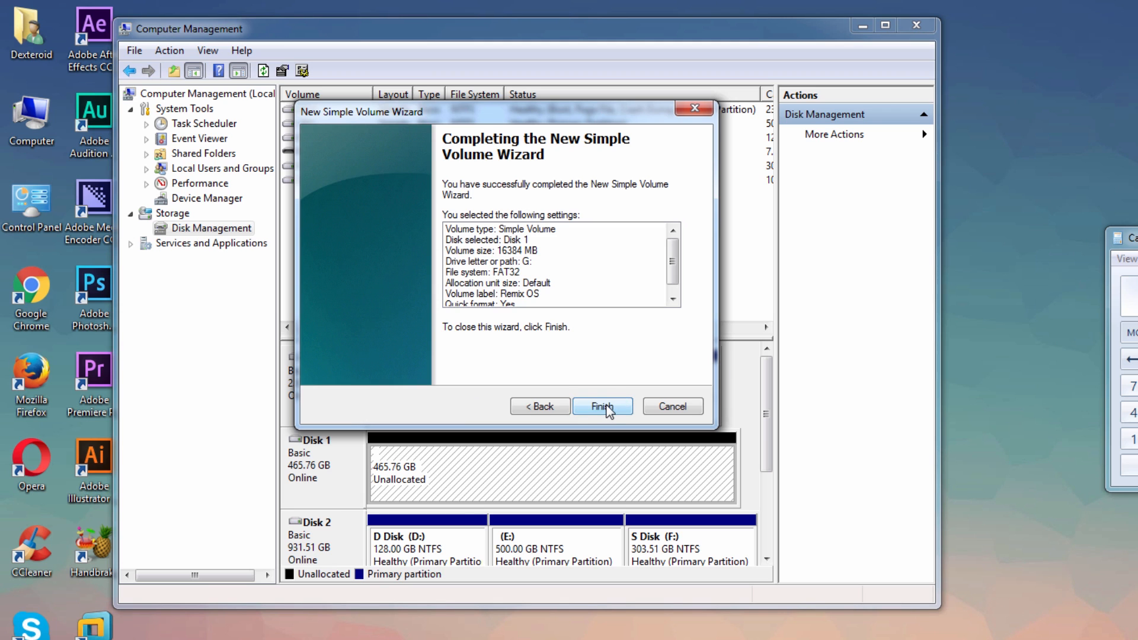
pyautogui.click(602, 405)
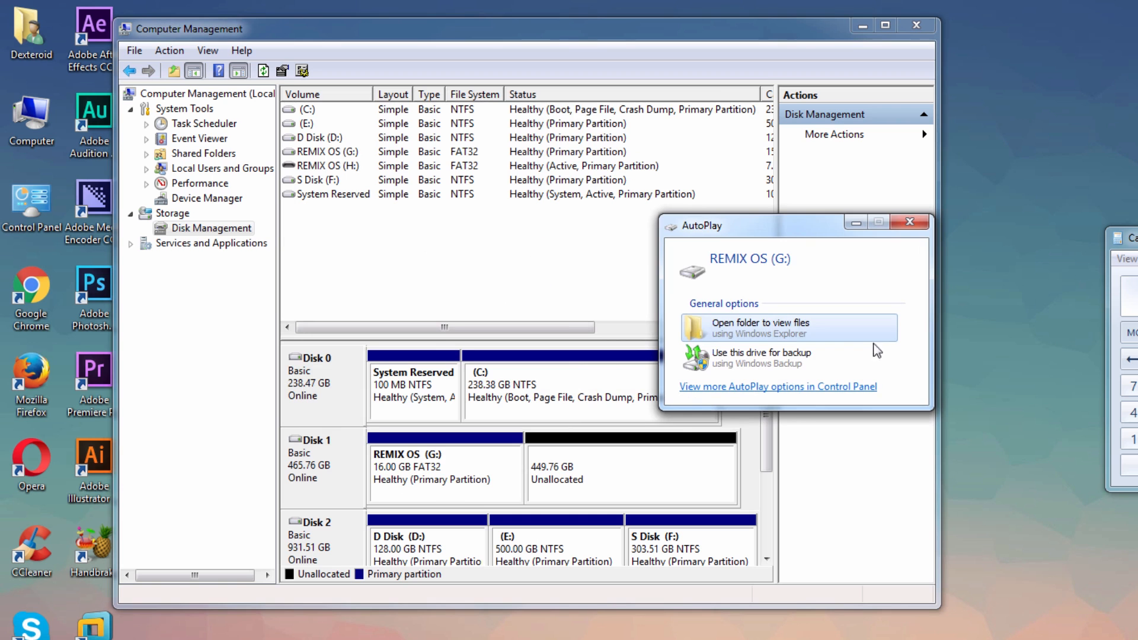
pyautogui.moveTo(911, 240)
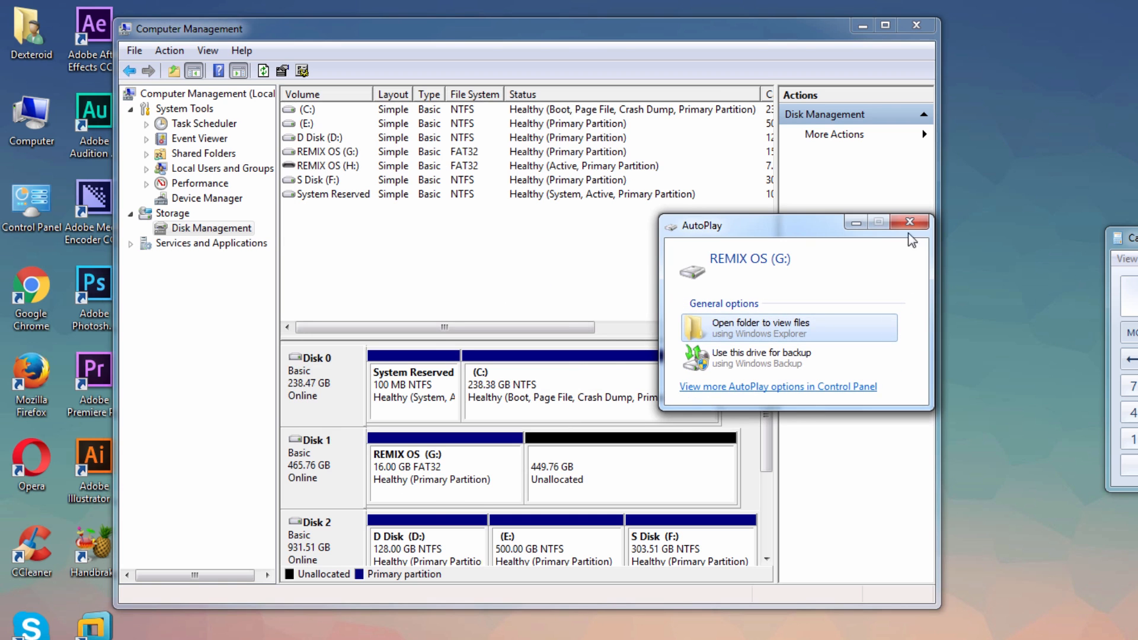
# Dismiss the AutoPlay prompt for the new REMIX OS (G:) drive.
pyautogui.click(910, 221)
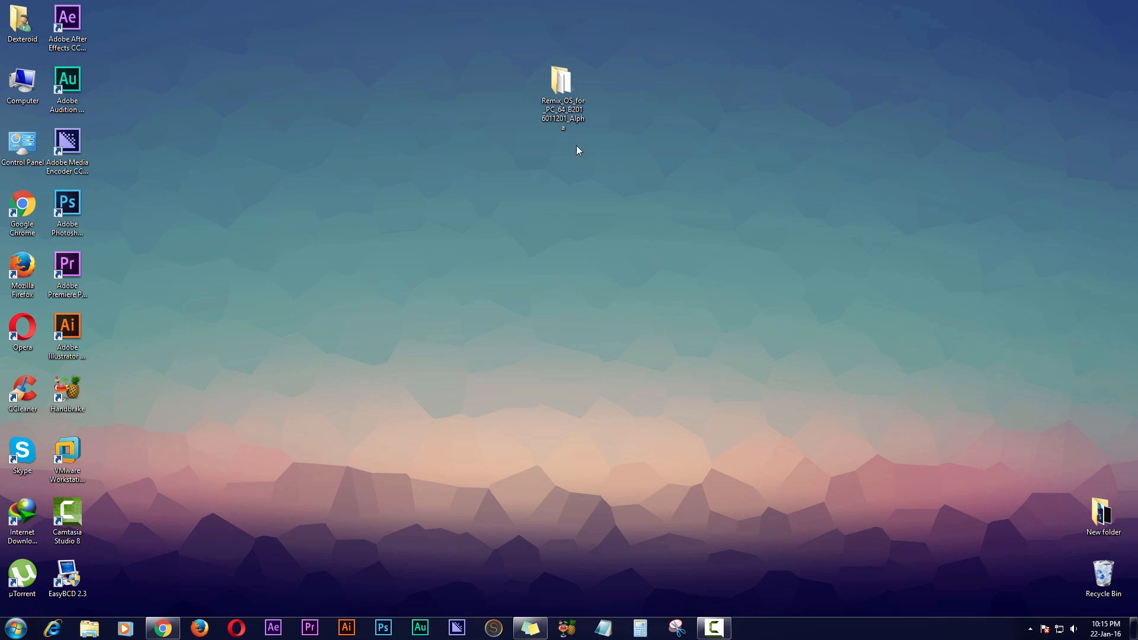
pyautogui.doubleClick(562, 77)
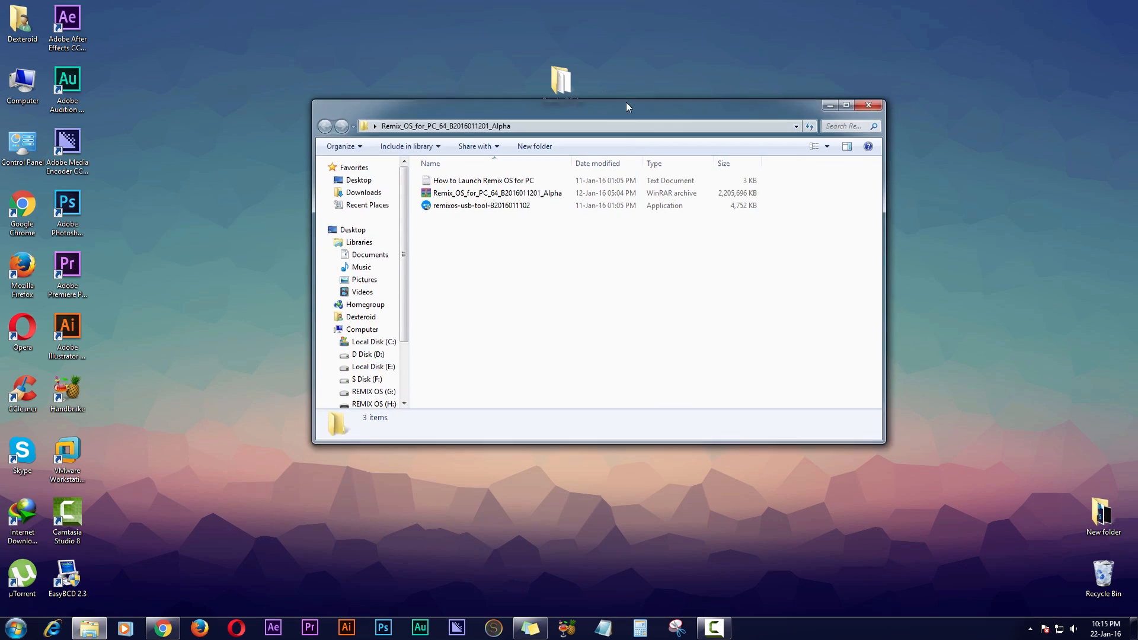
pyautogui.click(476, 183)
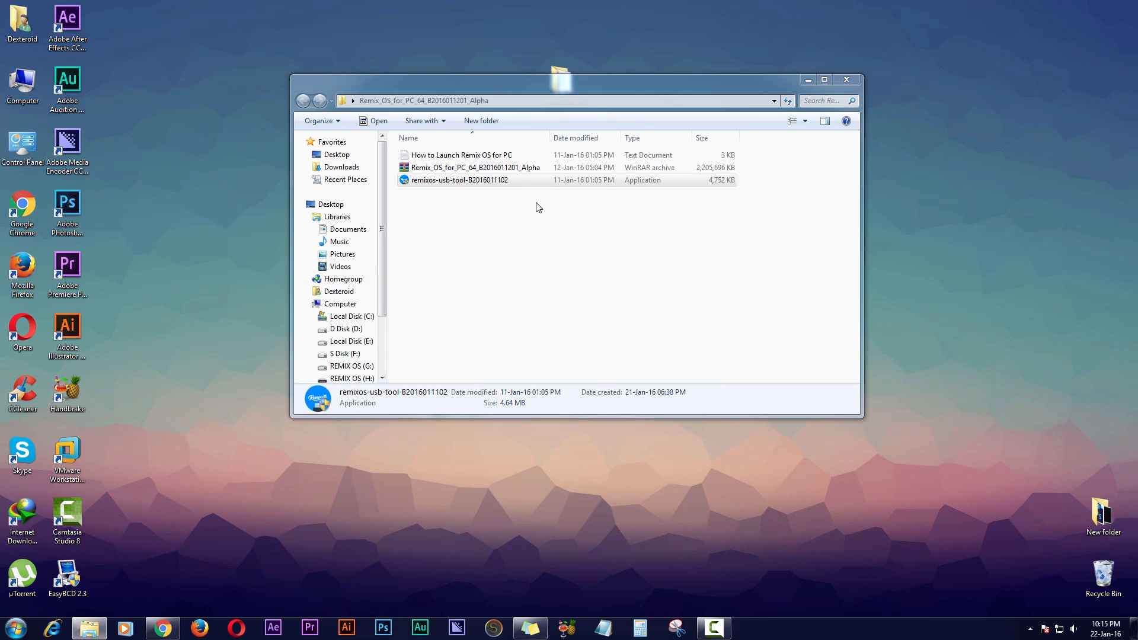
pyautogui.doubleClick(458, 180)
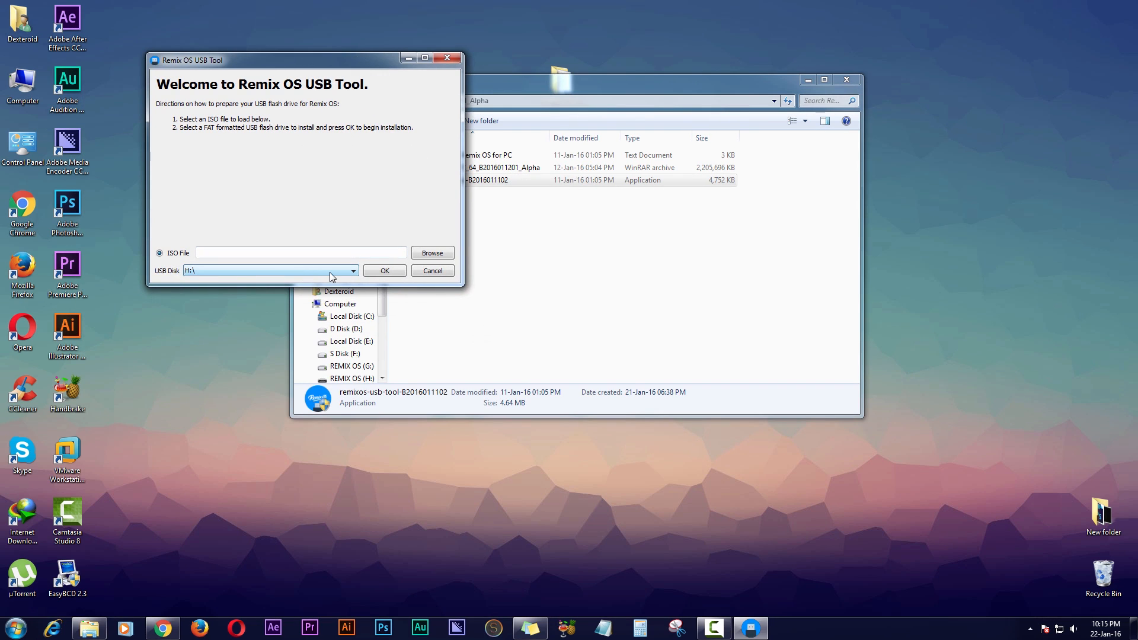
pyautogui.moveTo(329, 275)
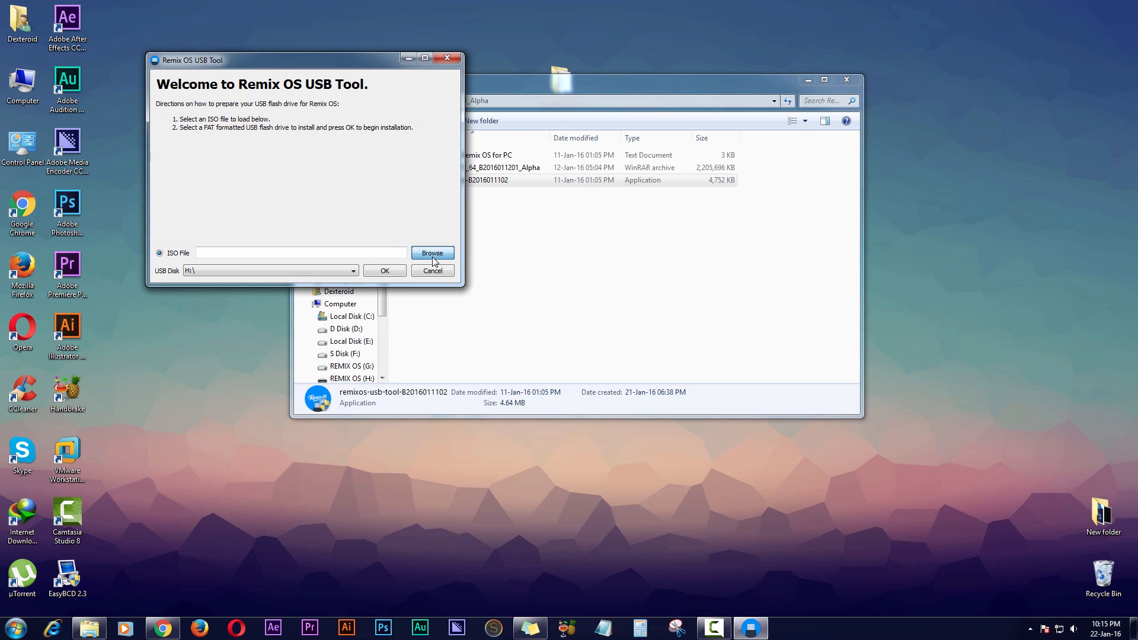
# Load the Remix OS for PC .iso and start writing it to USB Disk H:\.
pyautogui.click(432, 252)
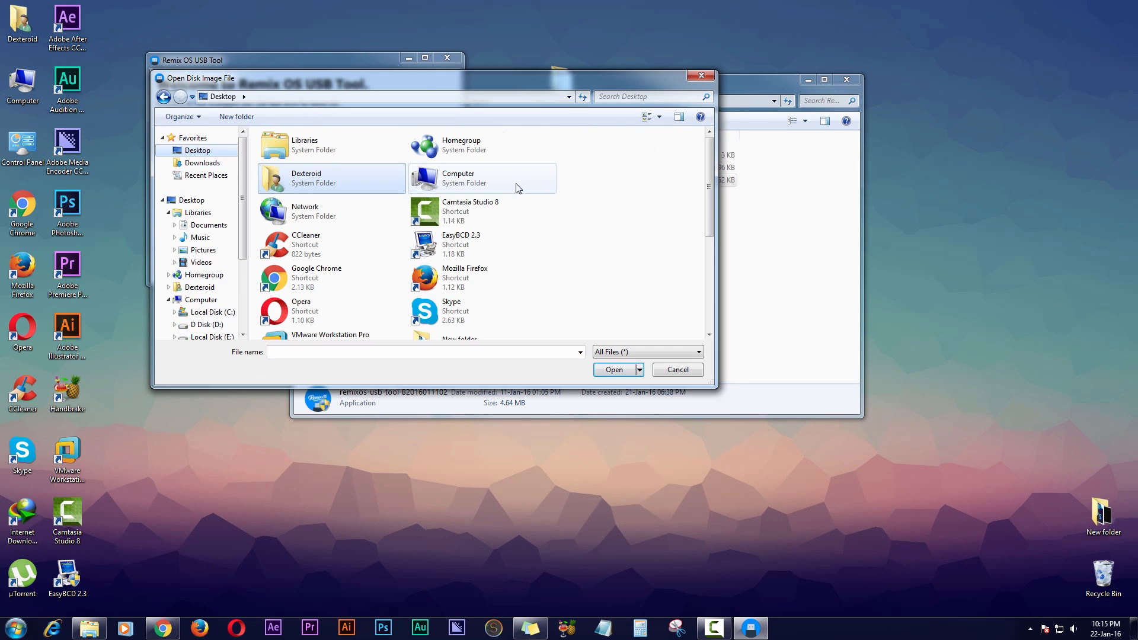
pyautogui.scroll(-3)
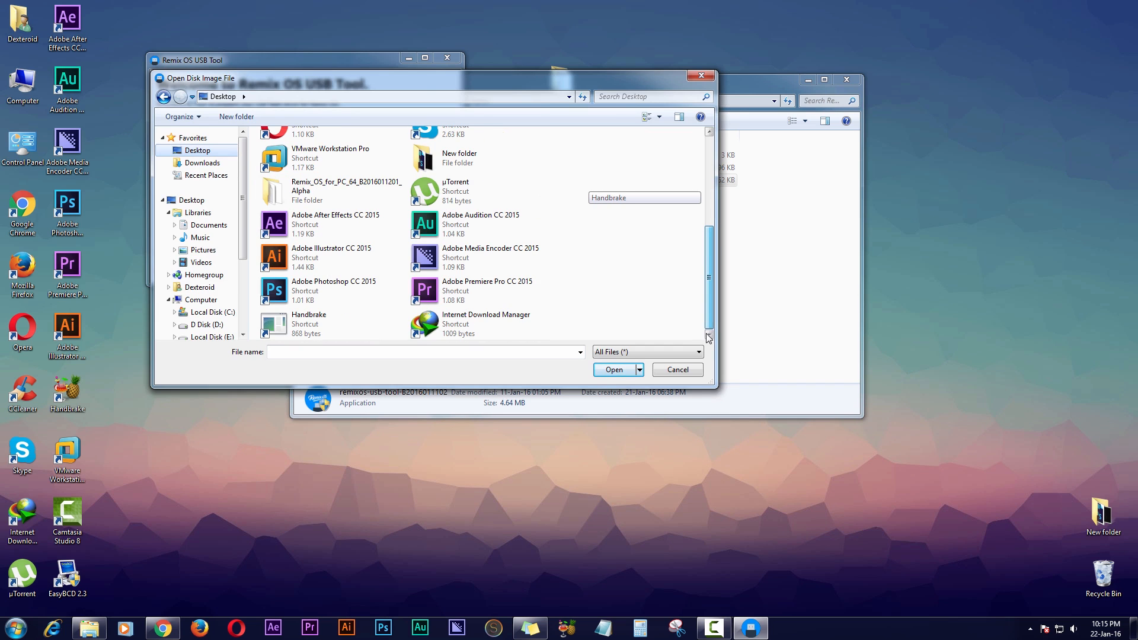
pyautogui.doubleClick(346, 186)
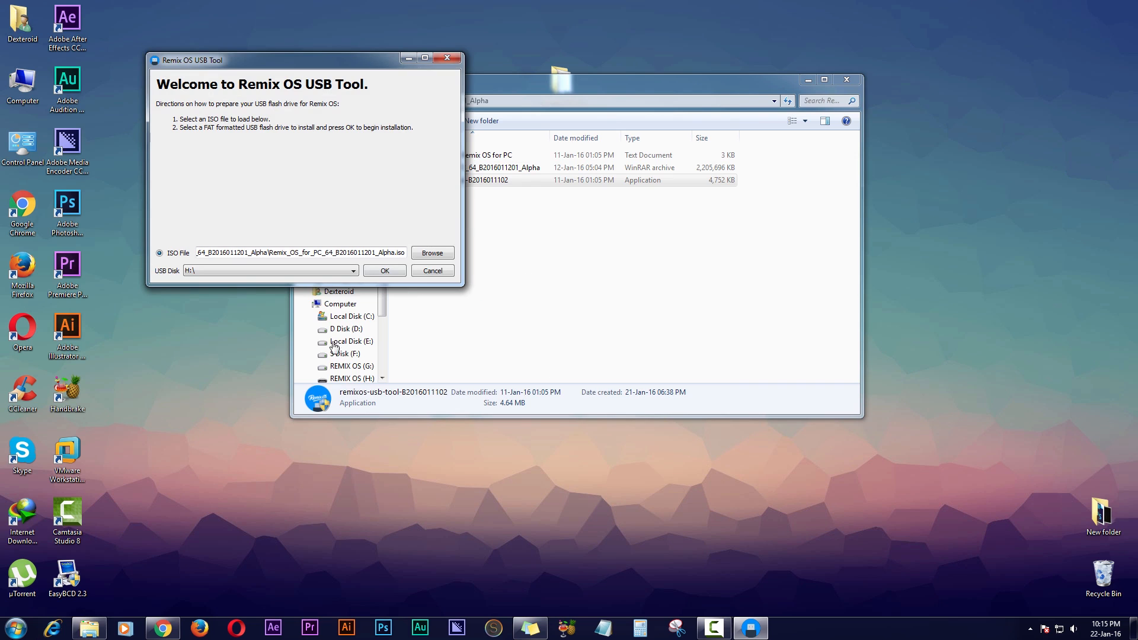
pyautogui.click(354, 271)
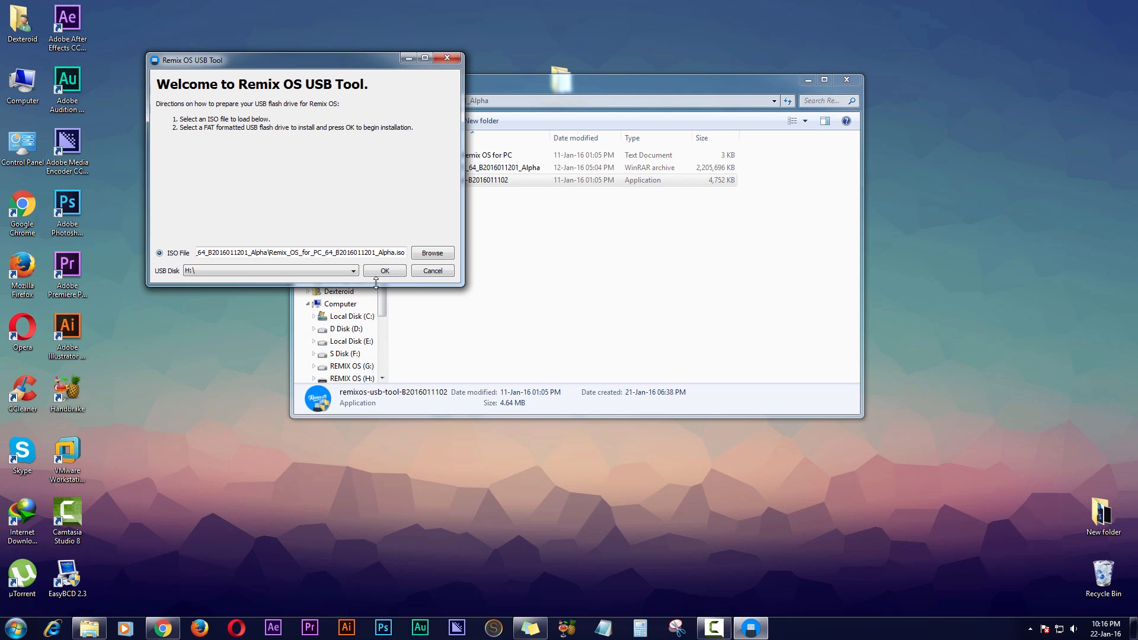
pyautogui.click(385, 270)
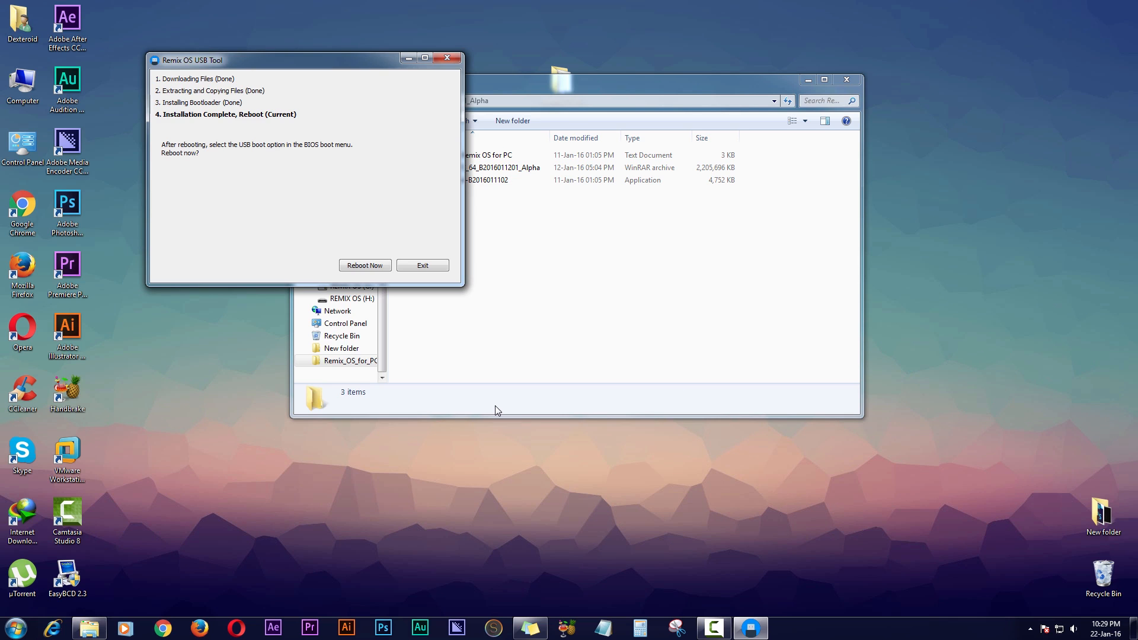
pyautogui.moveTo(491, 405)
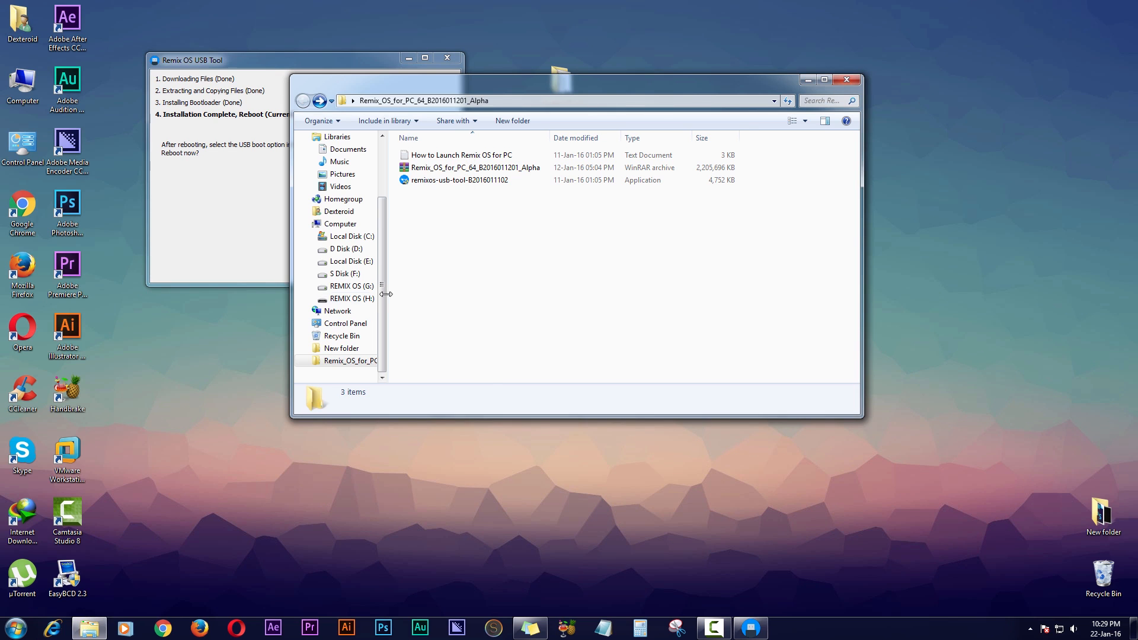
# Copy all files from REMIX OS (H:) and open the REMIX OS (G:) partition as the target.
pyautogui.click(351, 299)
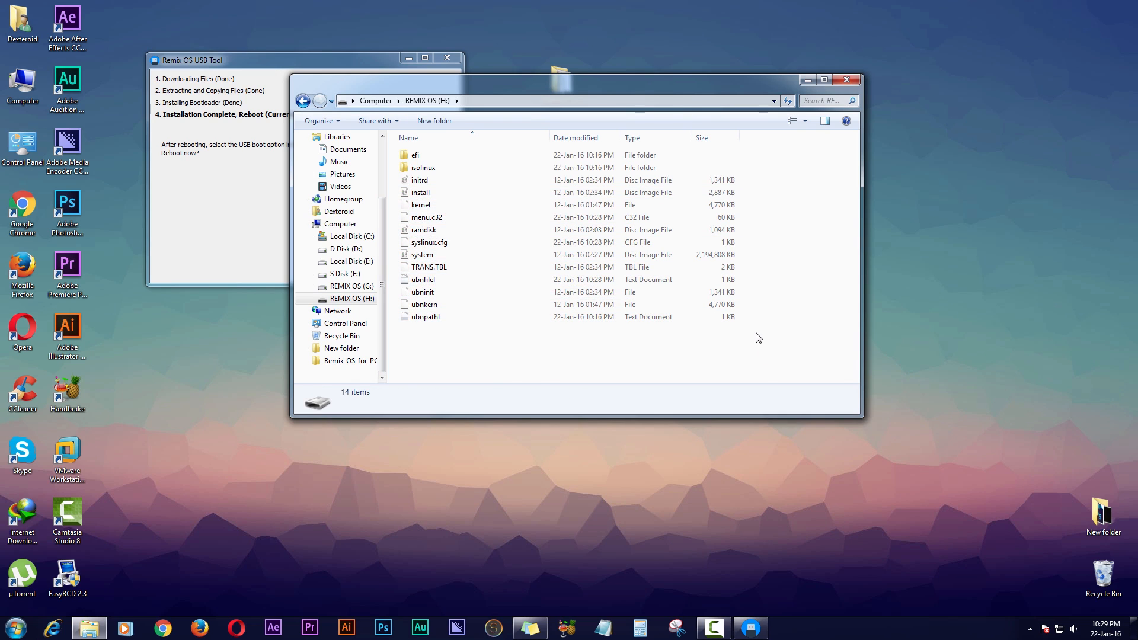
pyautogui.rightClick(415, 155)
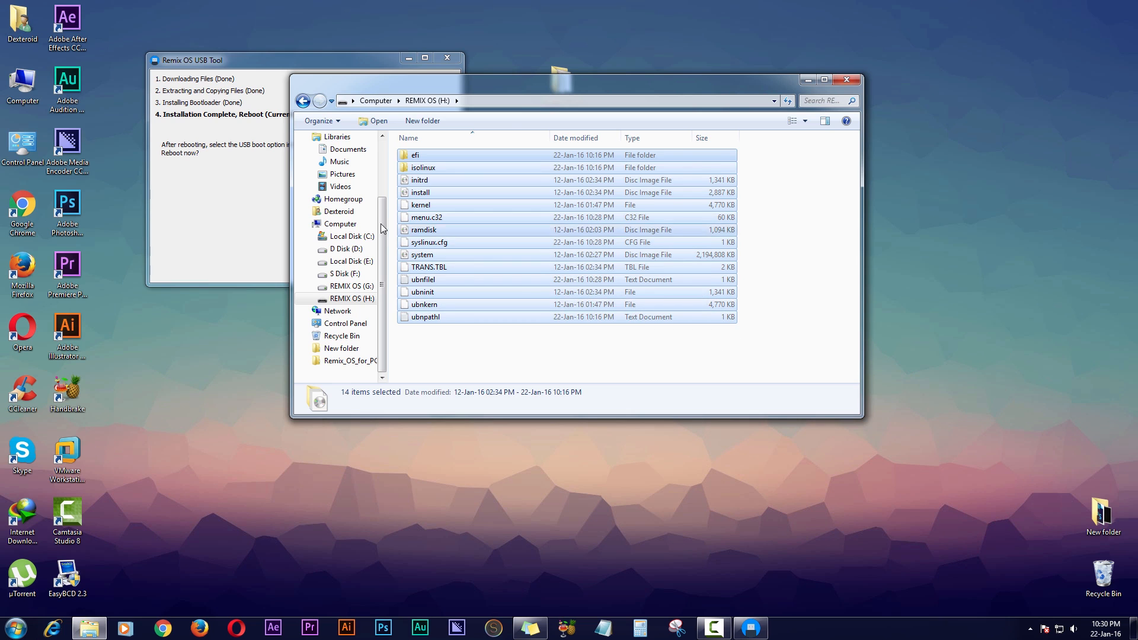
pyautogui.click(339, 223)
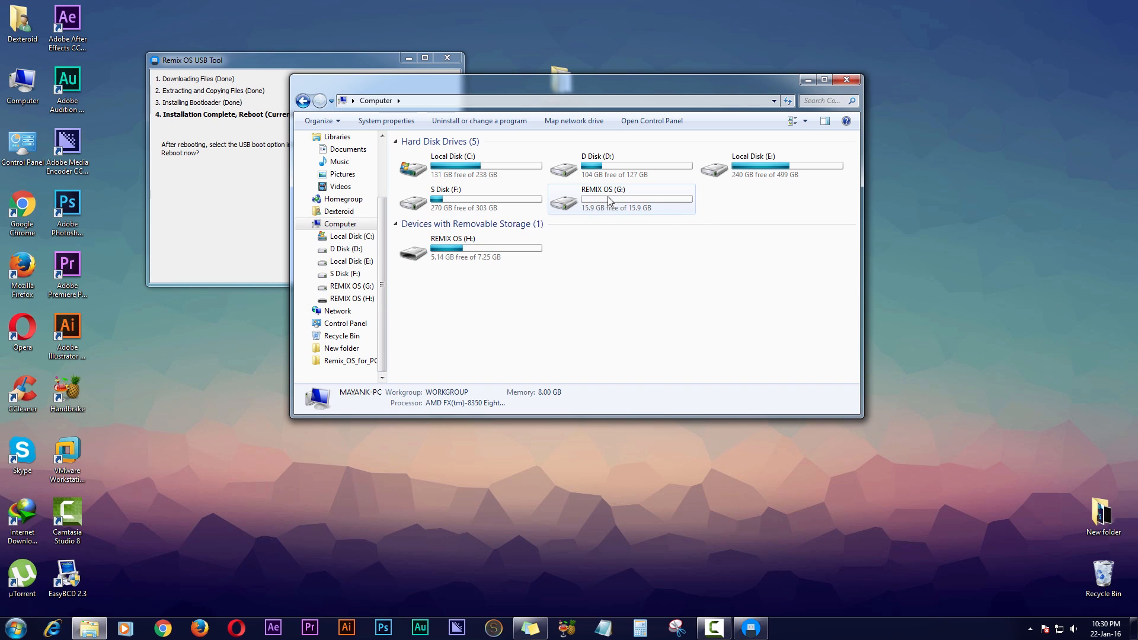
pyautogui.doubleClick(611, 199)
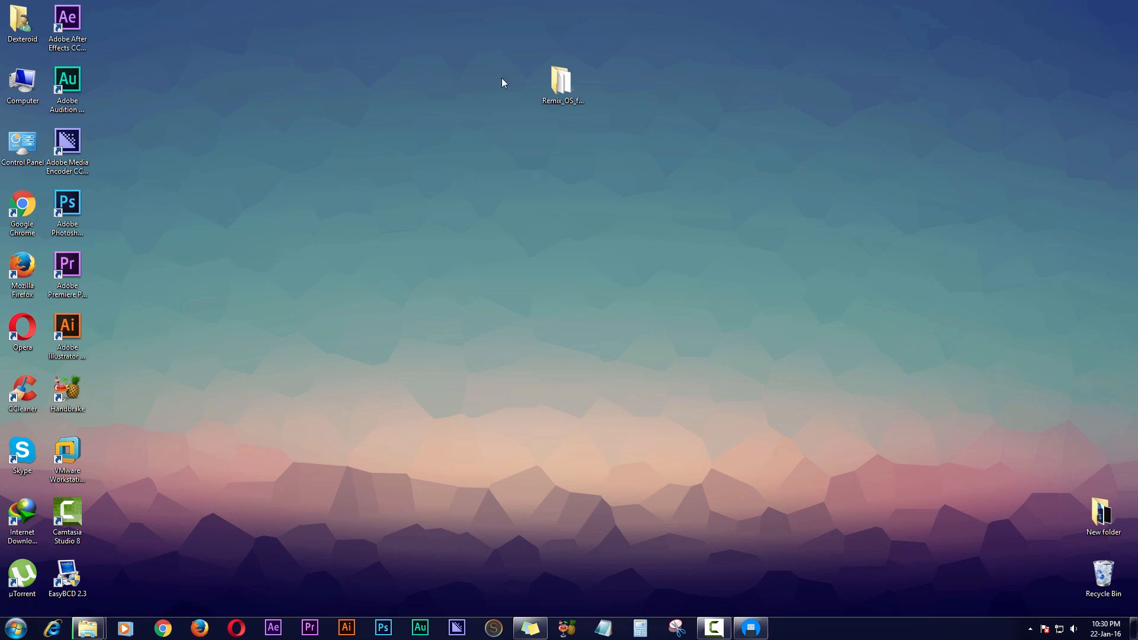
# Launch EasyBCD 2.3 from its desktop shortcut.
pyautogui.click(68, 577)
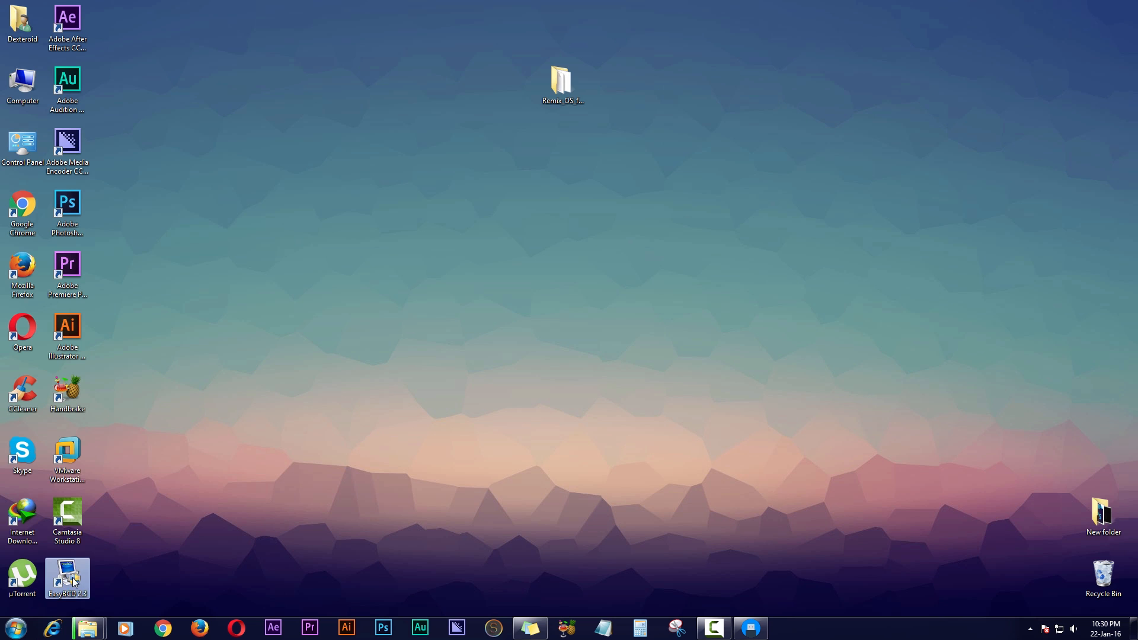
pyautogui.doubleClick(67, 574)
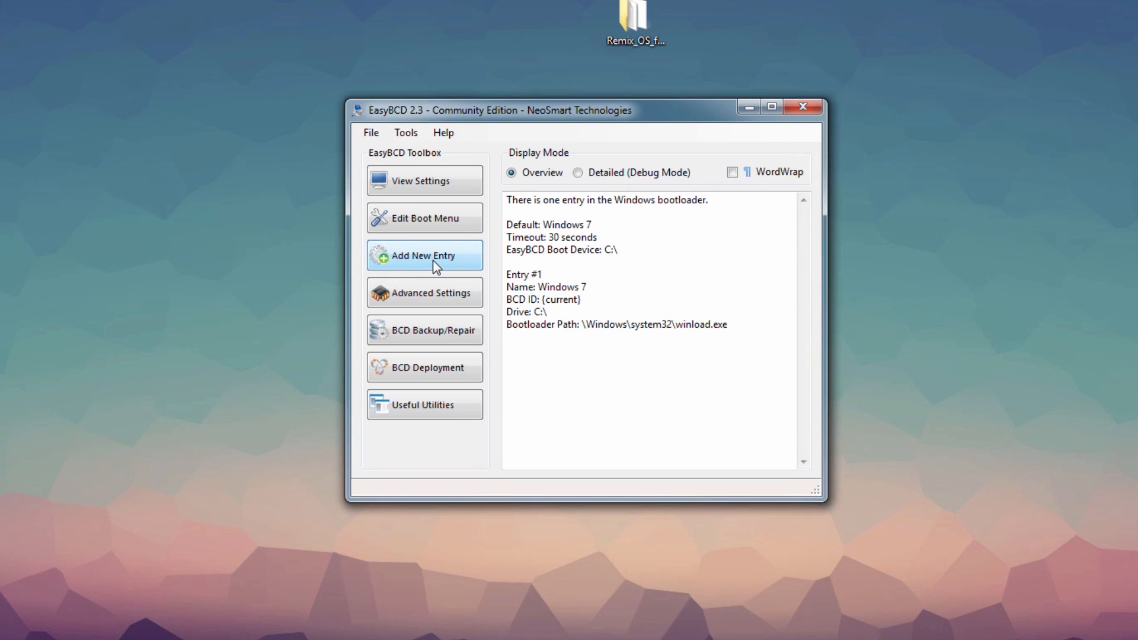
# Start a new ISO boot entry and browse to the Remix OS image on the Desktop.
pyautogui.click(425, 256)
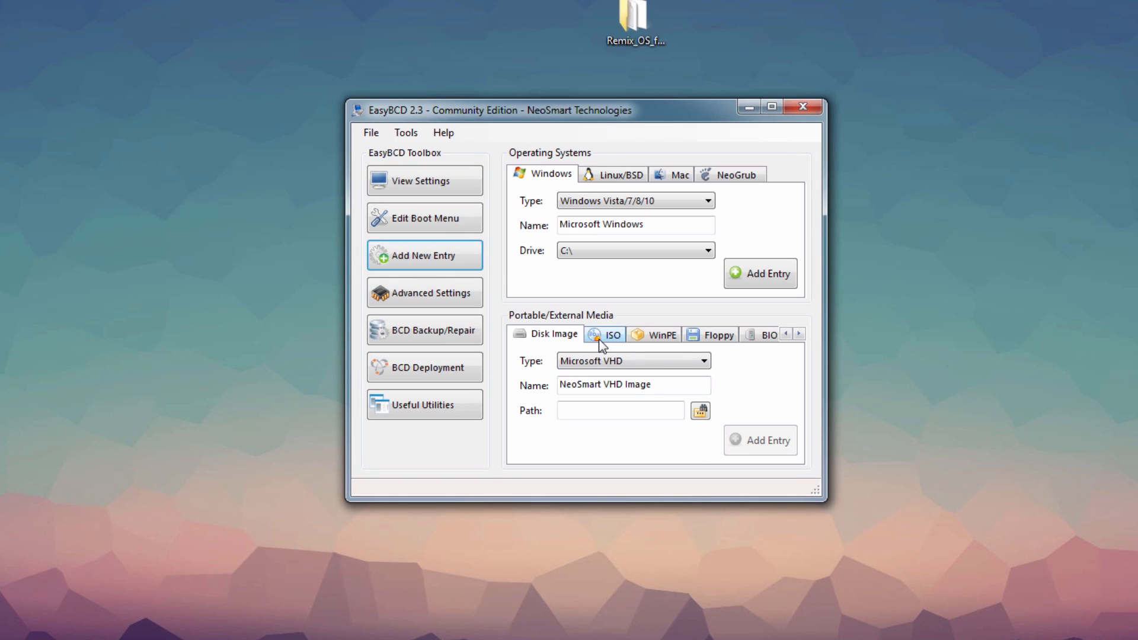
pyautogui.click(609, 335)
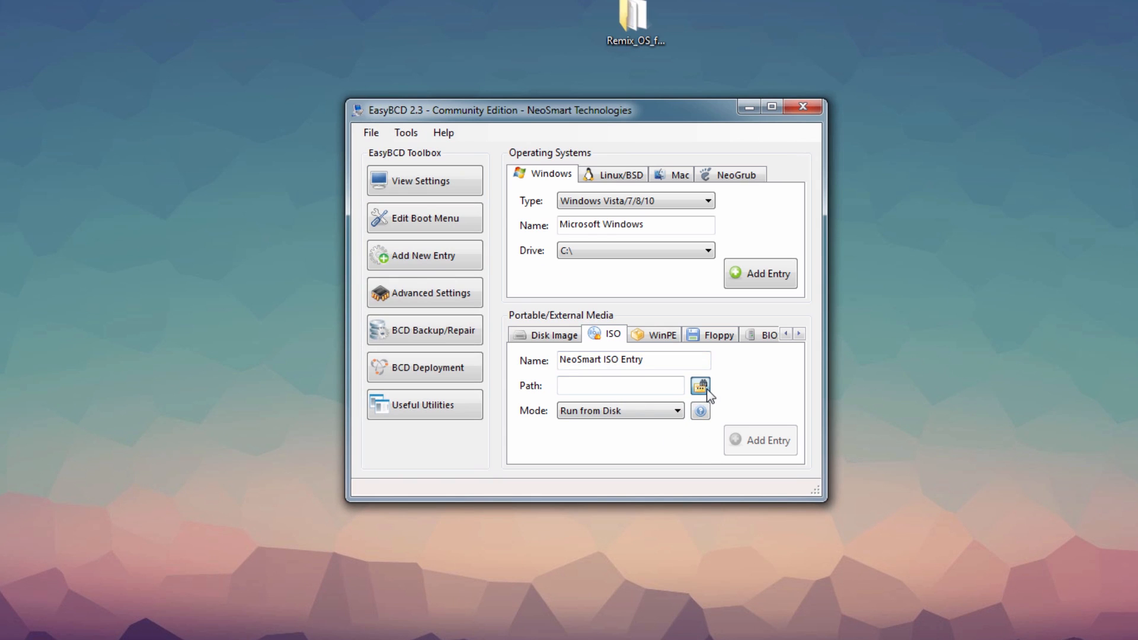
pyautogui.click(700, 385)
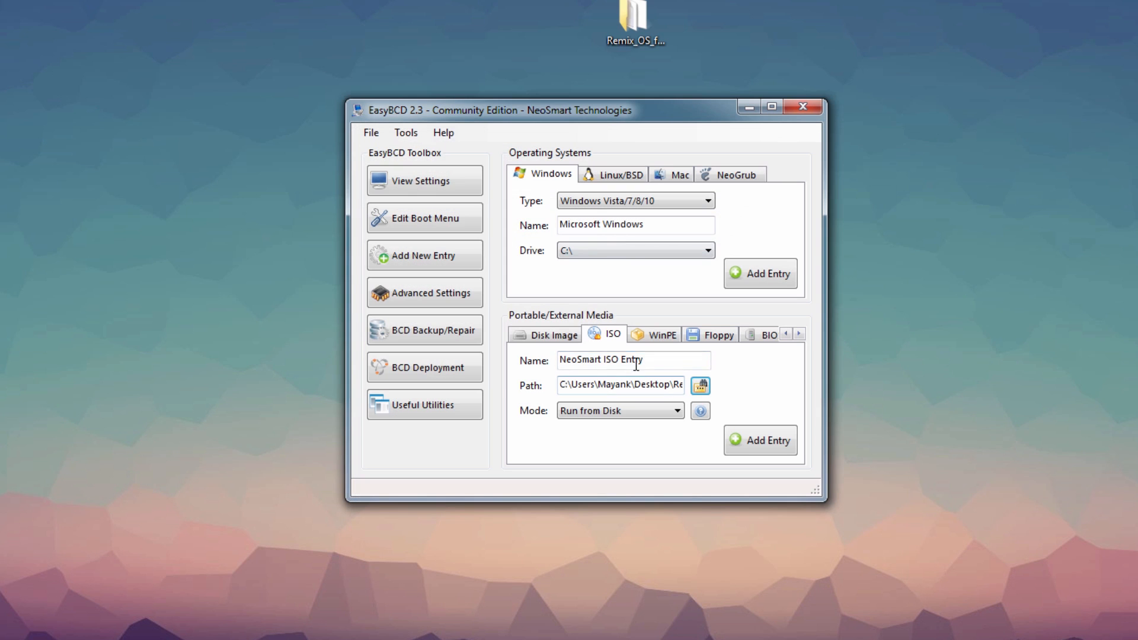
# Name the entry 'Remix OS' and add it to the boot menu.
pyautogui.tripleClick(631, 361)
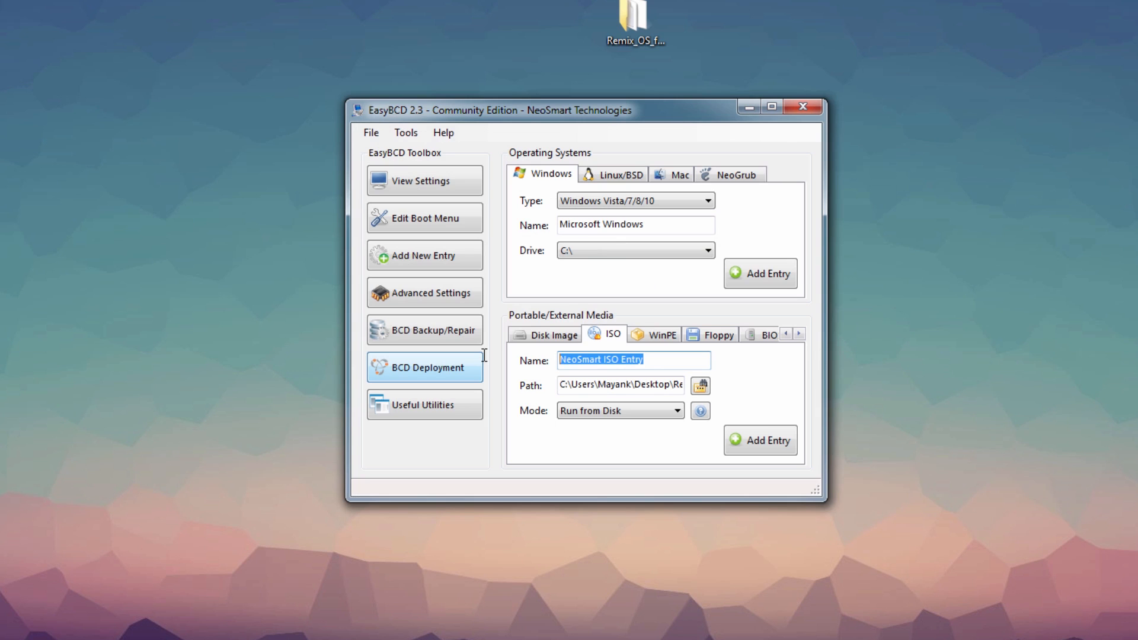
pyautogui.write('REM')
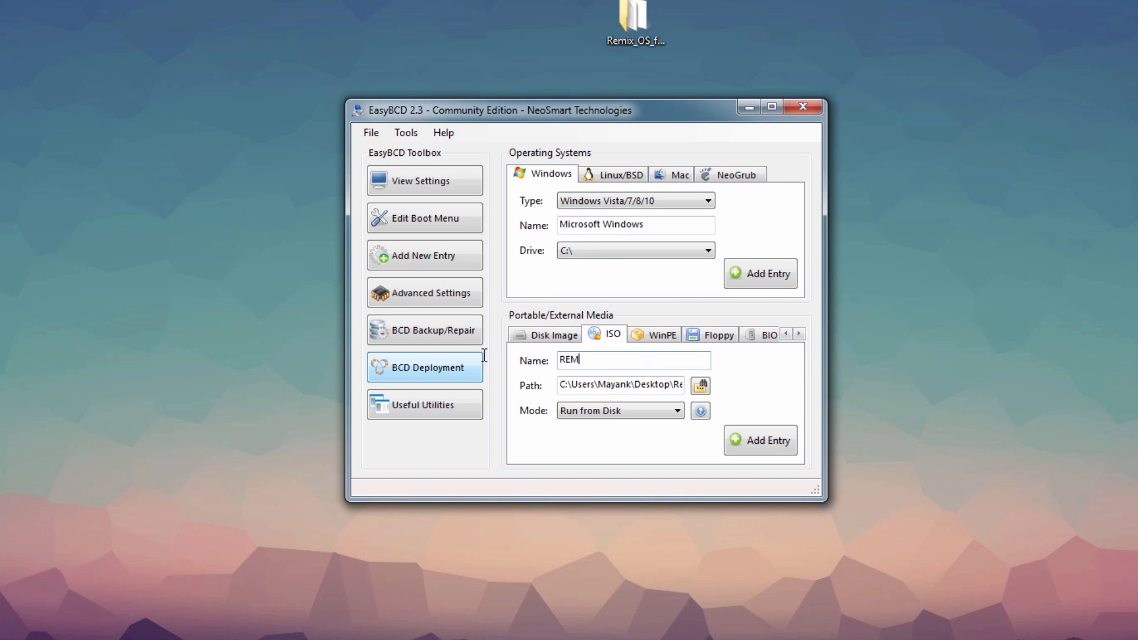
pyautogui.press('BackSpace')
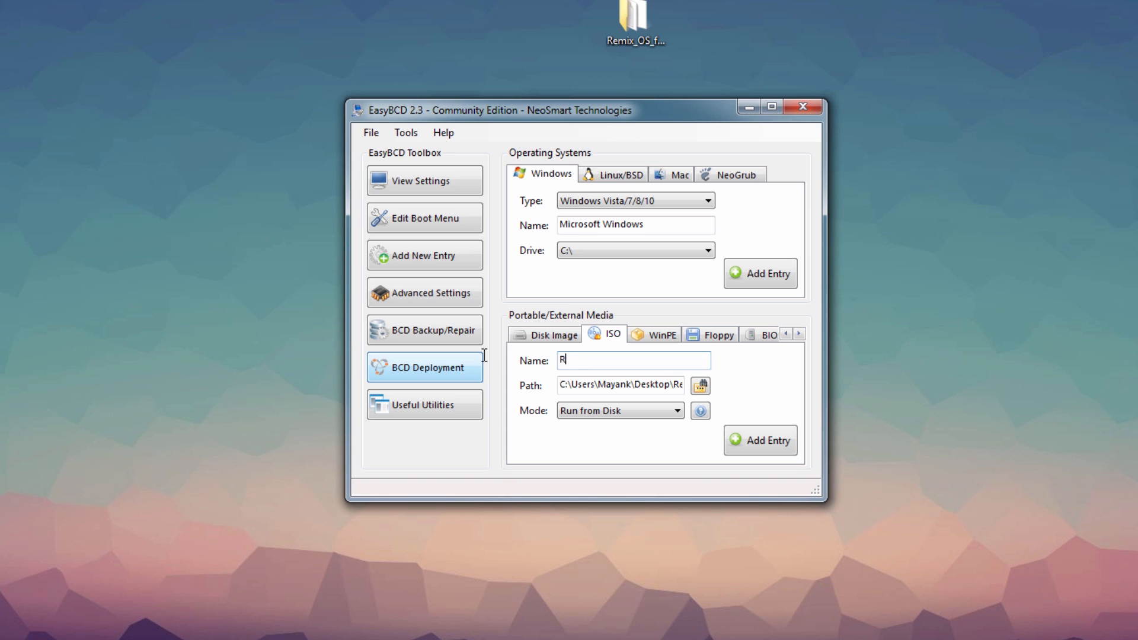
pyautogui.write('emix OS')
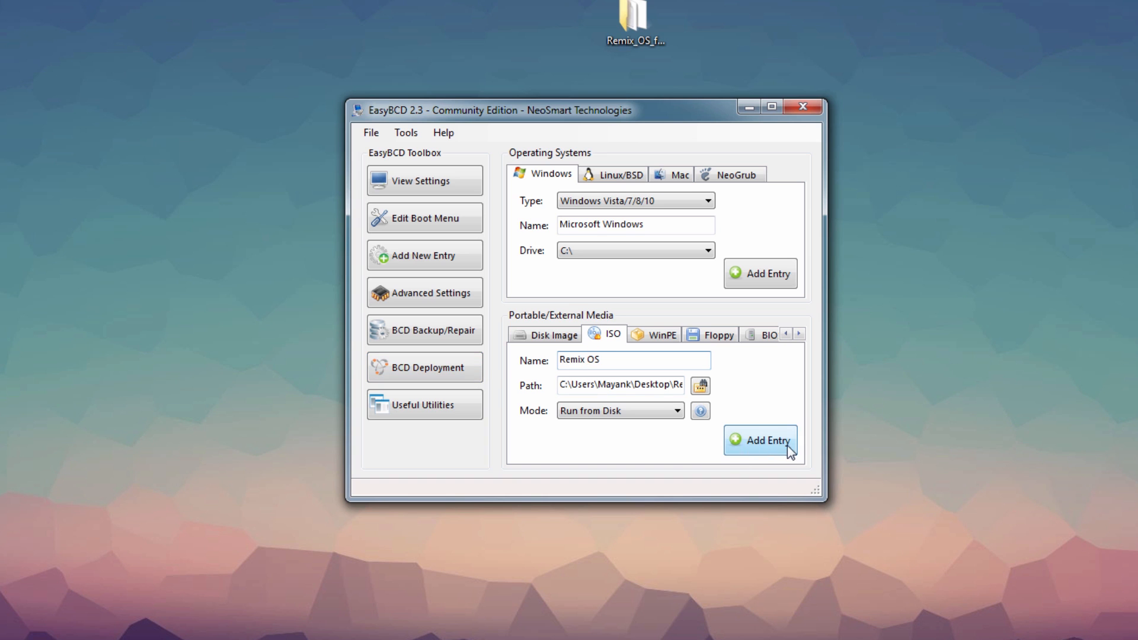
pyautogui.click(760, 440)
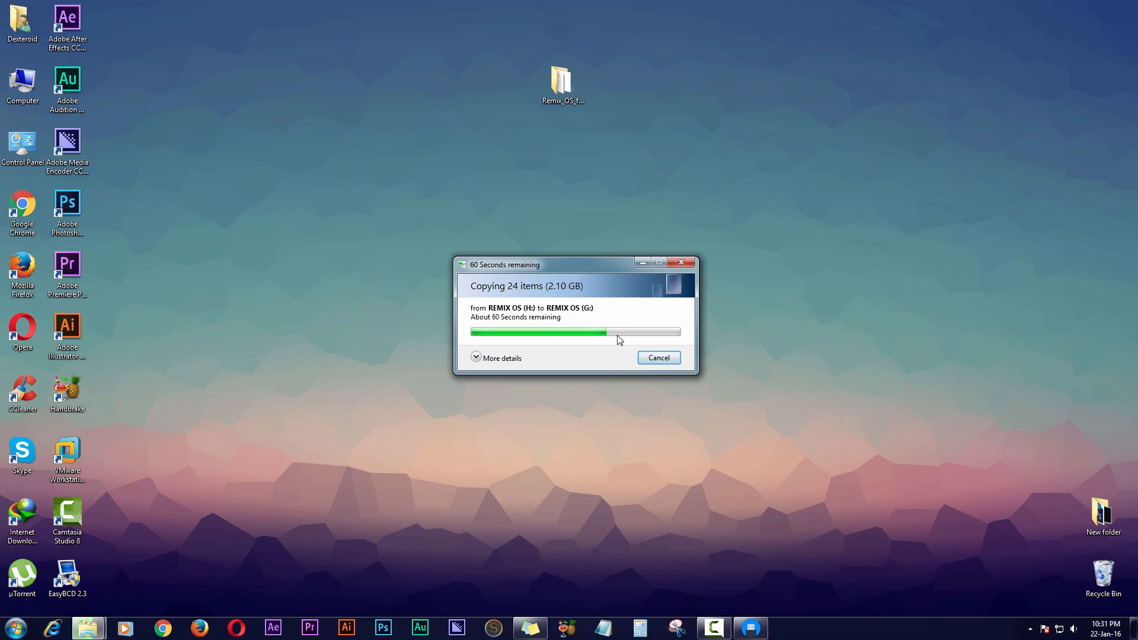
pyautogui.moveTo(539, 348)
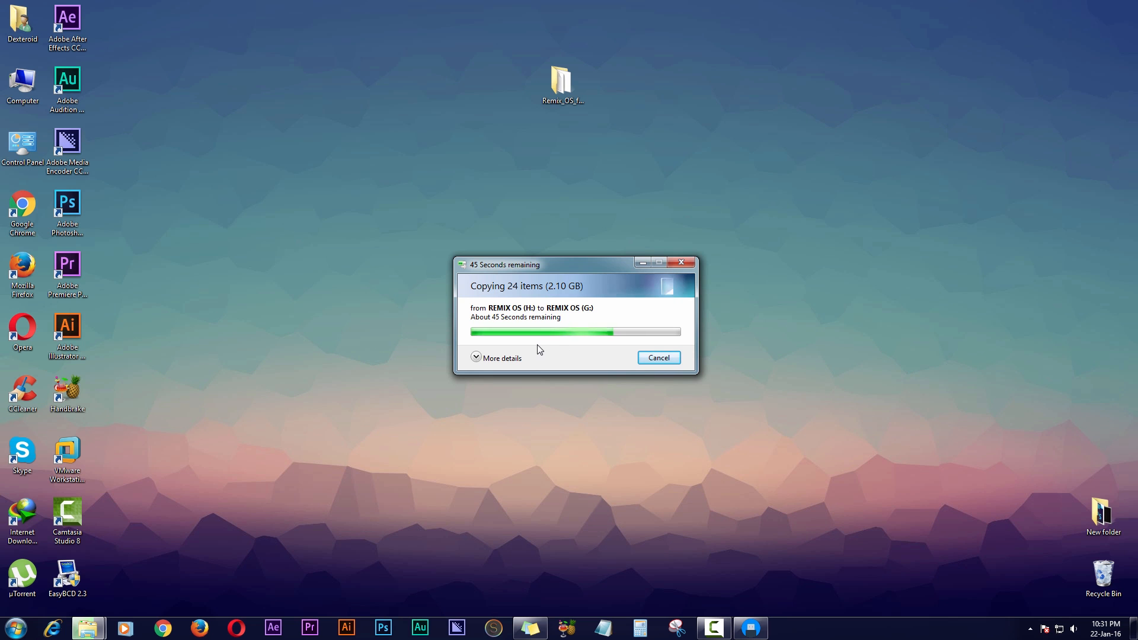
pyautogui.moveTo(591, 354)
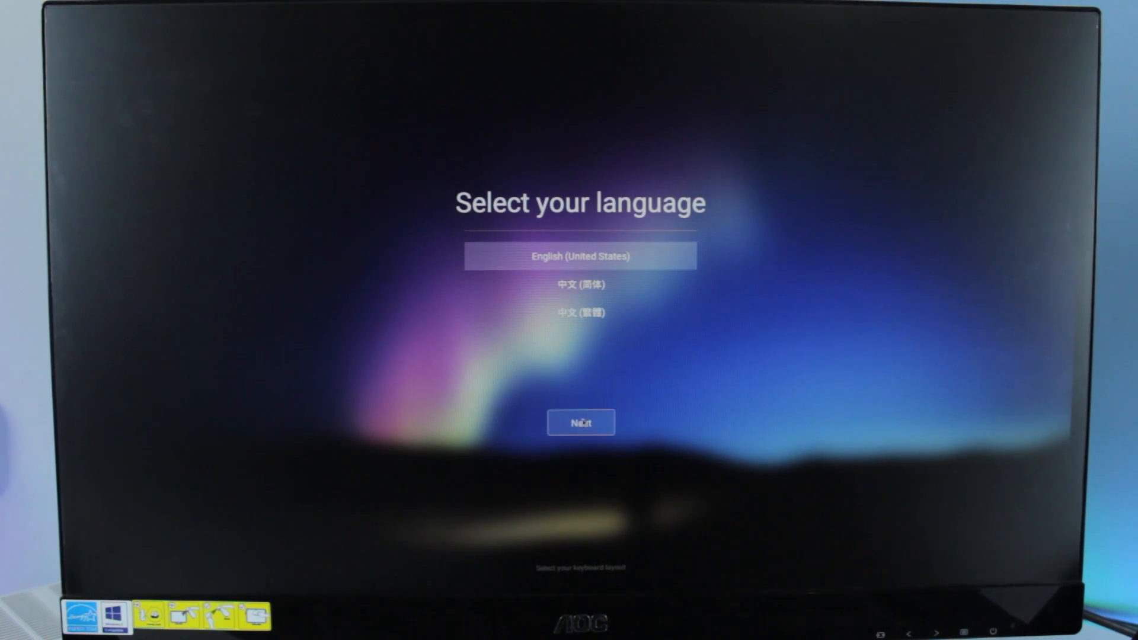
# Confirm English (United States) and accept the user agreement to reach Start.
pyautogui.click(581, 422)
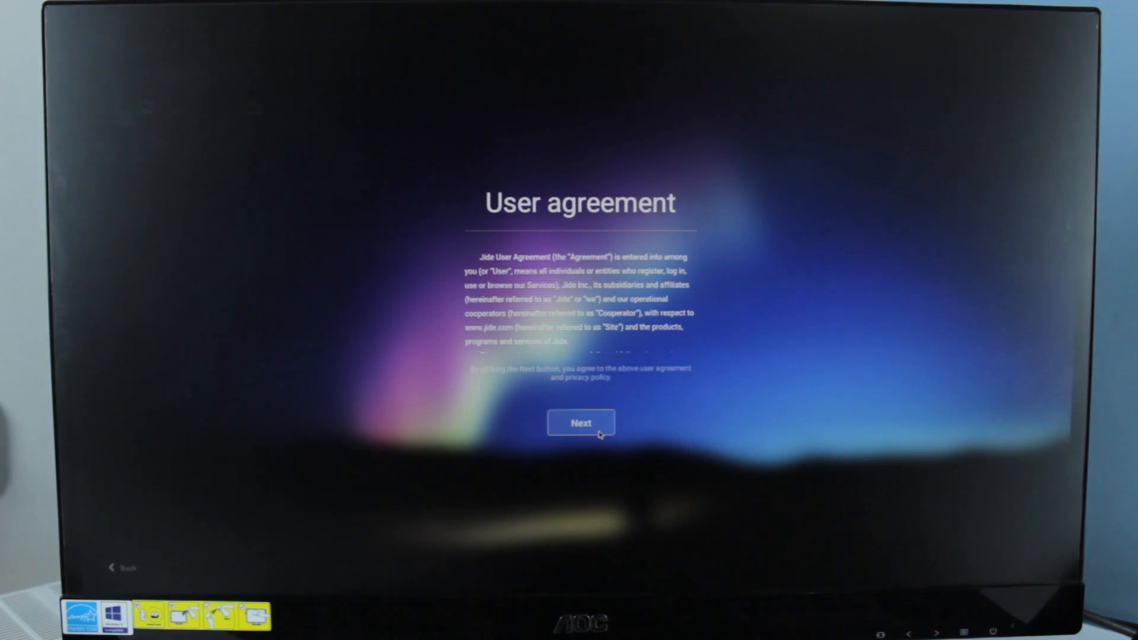
pyautogui.click(581, 423)
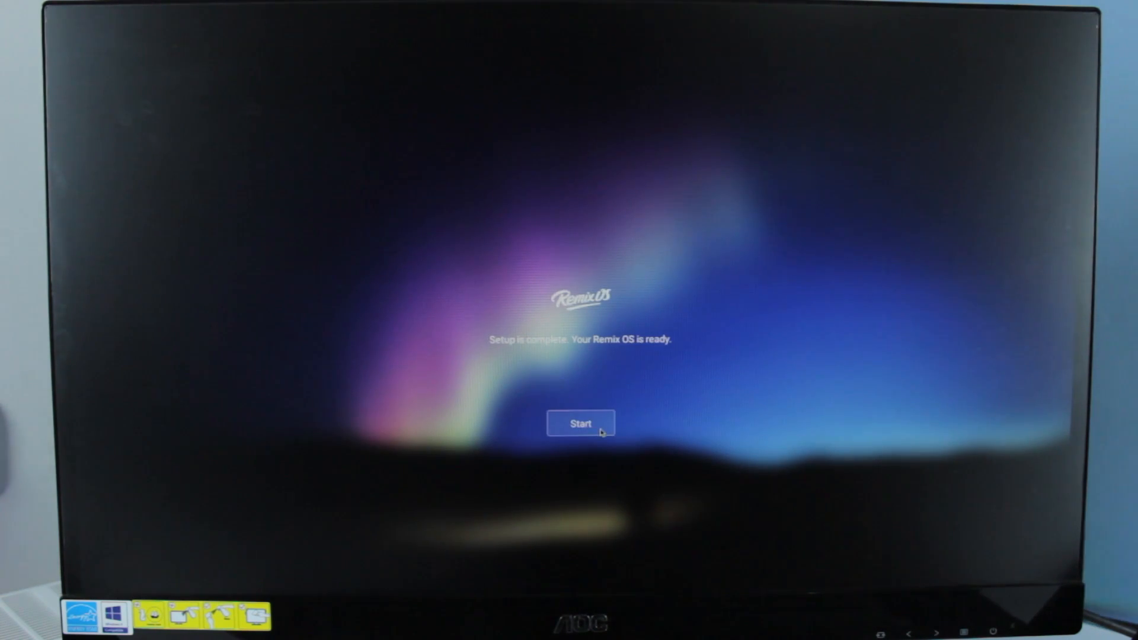